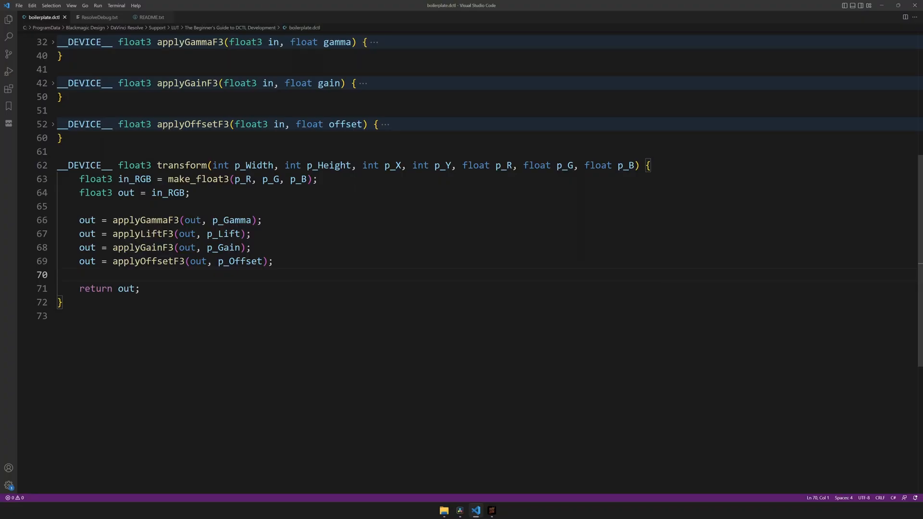
# - Select the boilerplate transform code and place the cursor before the return statement
pyautogui.moveTo(78, 220); pyautogui.dragTo(272, 262)
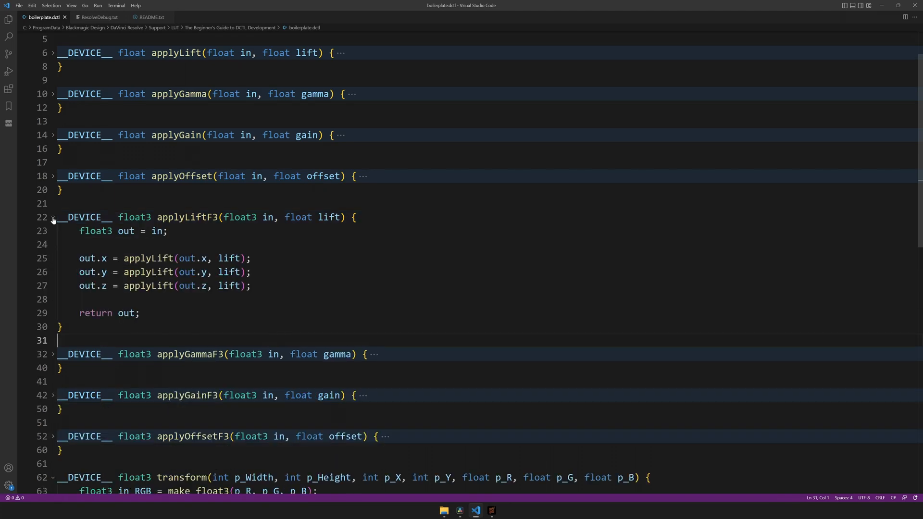
pyautogui.click(53, 217)
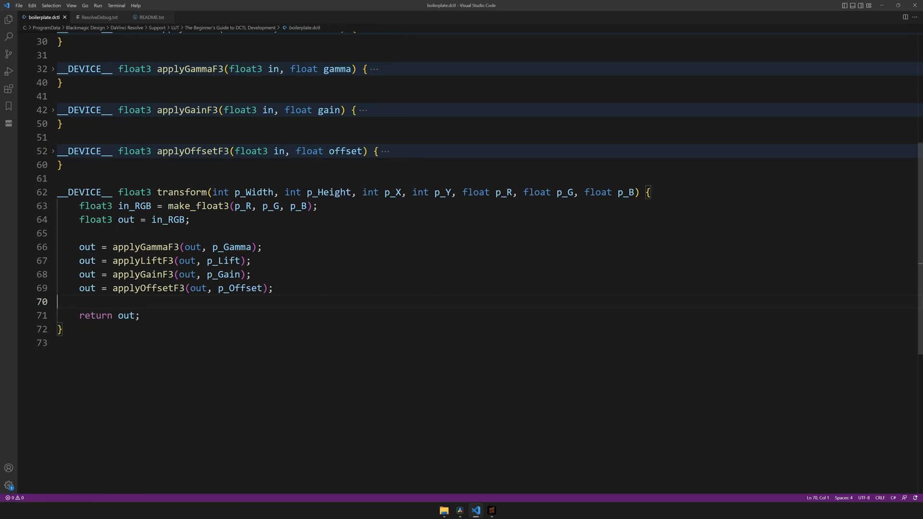
pyautogui.doubleClick(392, 192)
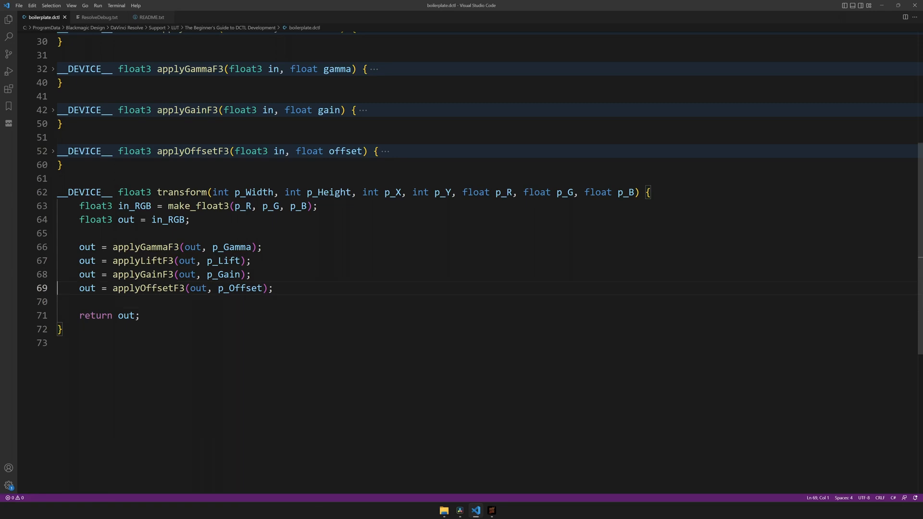
# - Add out = make_float3(p_X, p_X, p_X); on a new line before the return
pyautogui.press('enter')
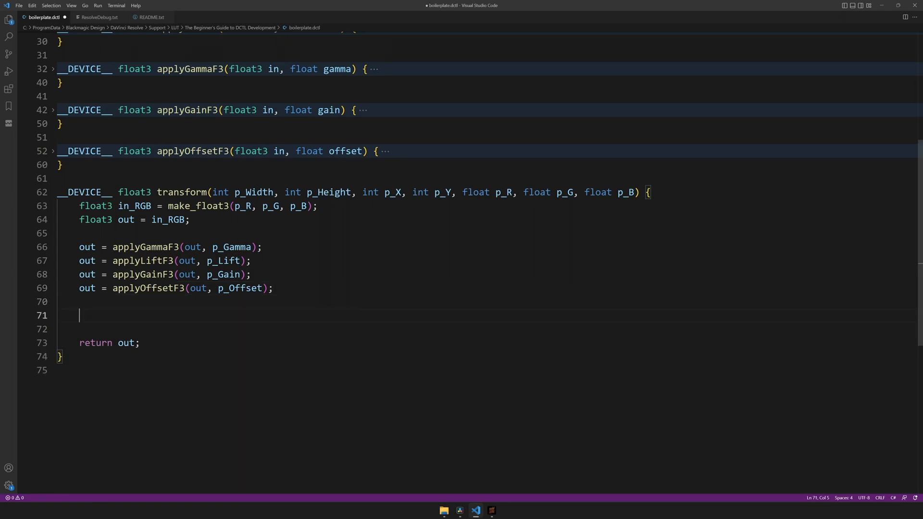
pyautogui.write('out =')
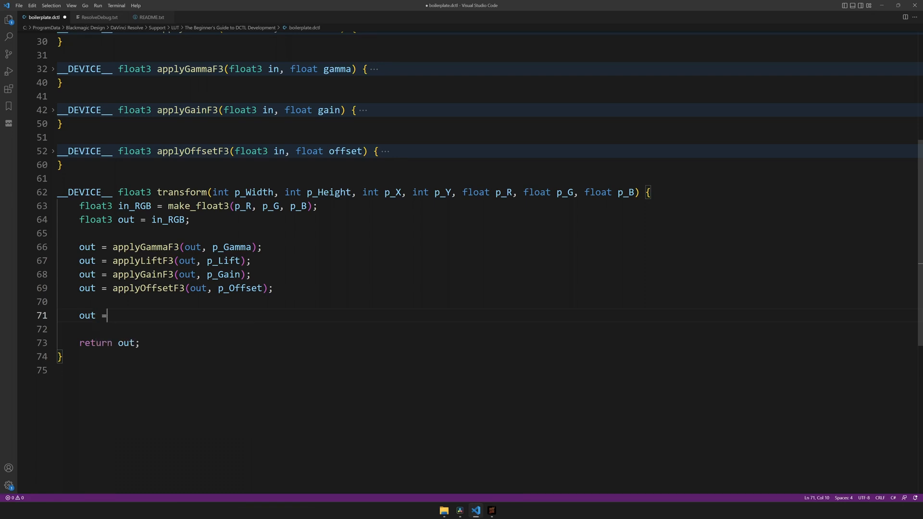
pyautogui.write('make_float3')
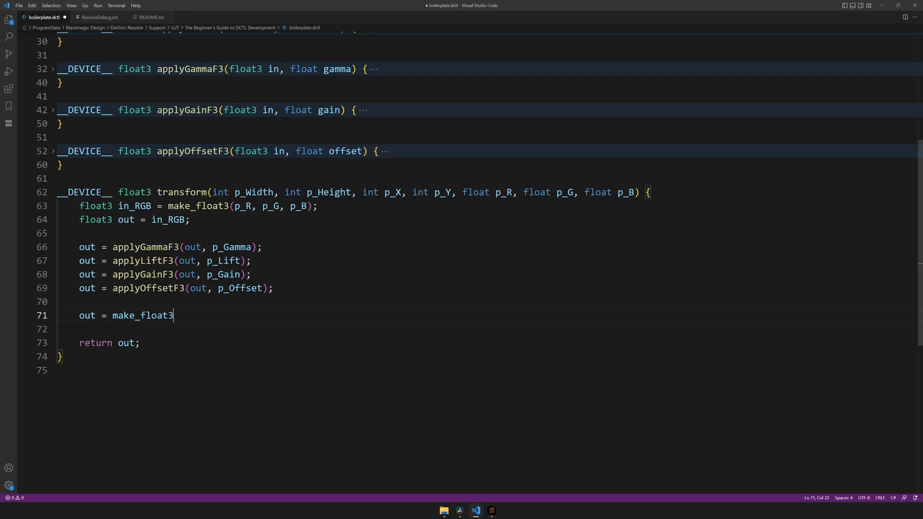
pyautogui.write('();')
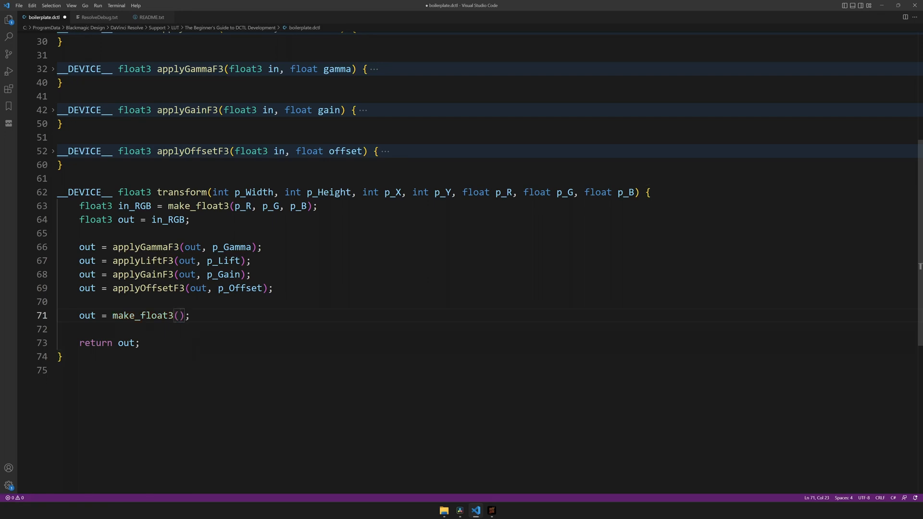
pyautogui.write('p_')
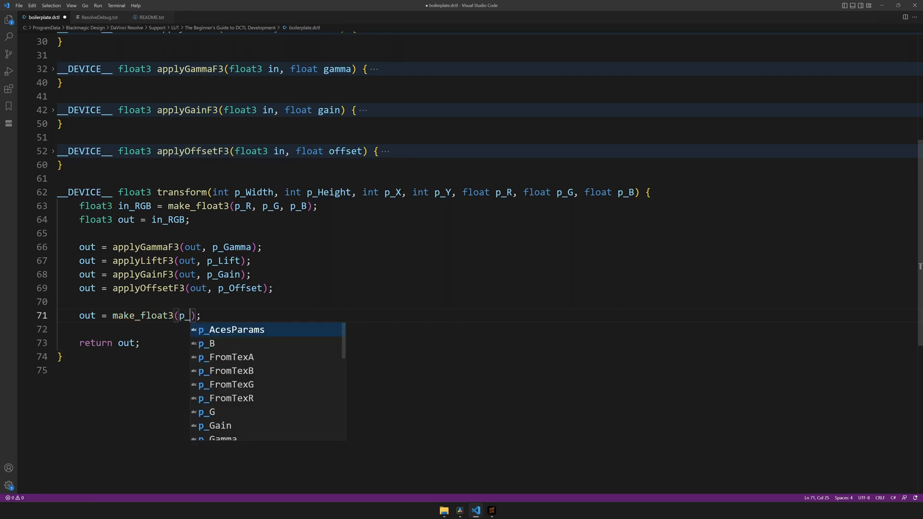
pyautogui.write('X, p')
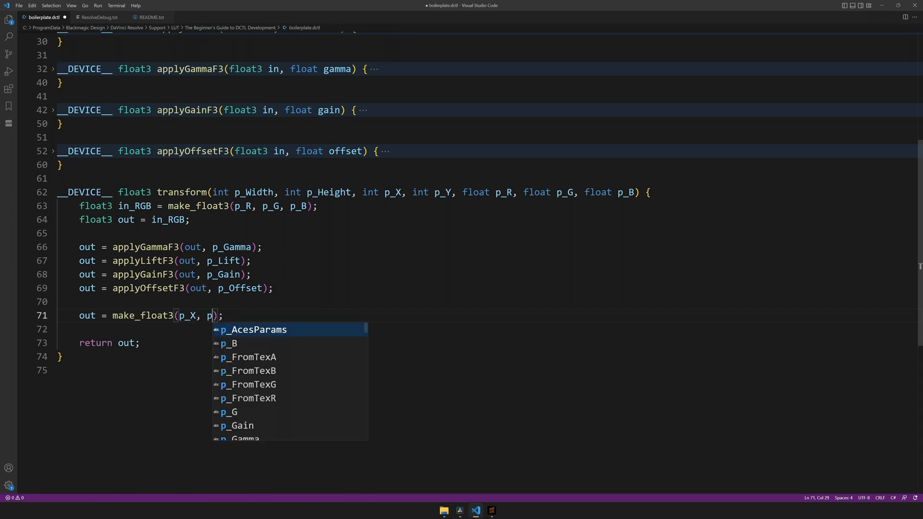
pyautogui.write('_X, p_X')
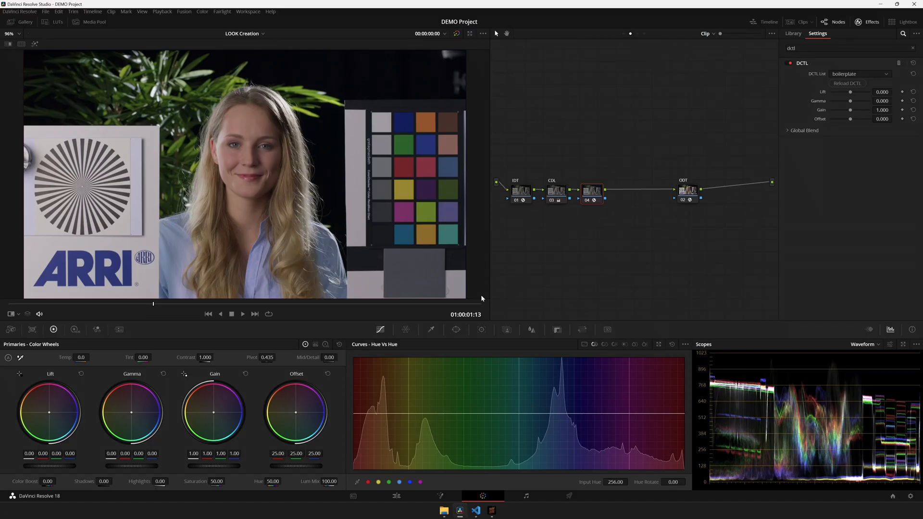
# - Reload the DCTL on the grading node so the make_float3 change takes effect
pyautogui.click(847, 83)
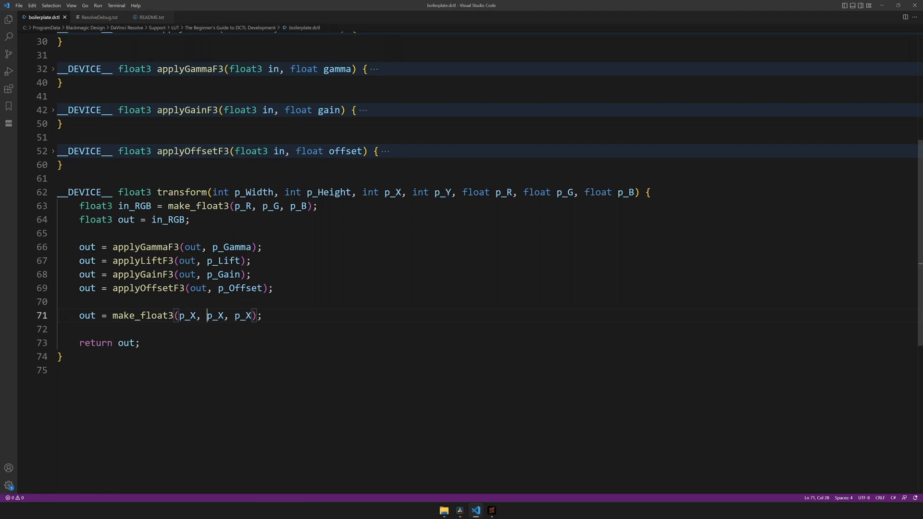
# - Change each make_float3 argument to p_X/p_Width with a multi-cursor edit
pyautogui.write('/')
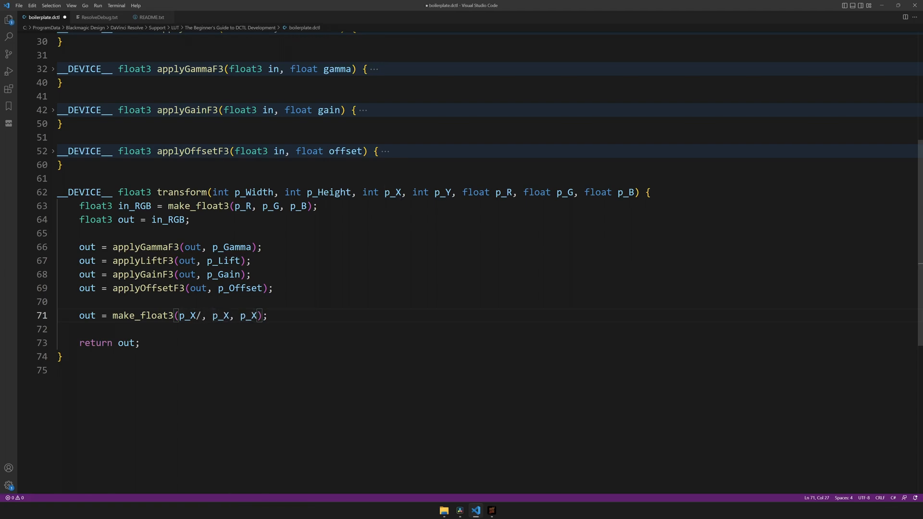
pyautogui.write('p_Wdi')
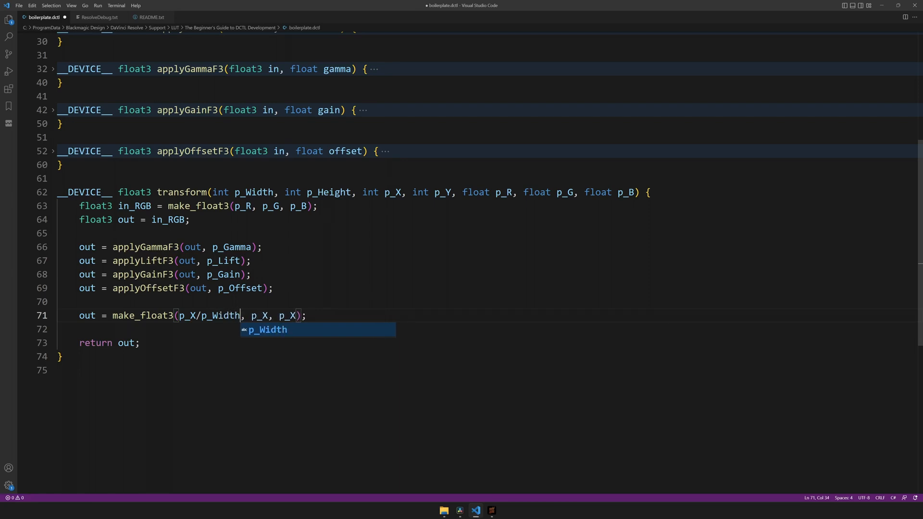
pyautogui.write(',')
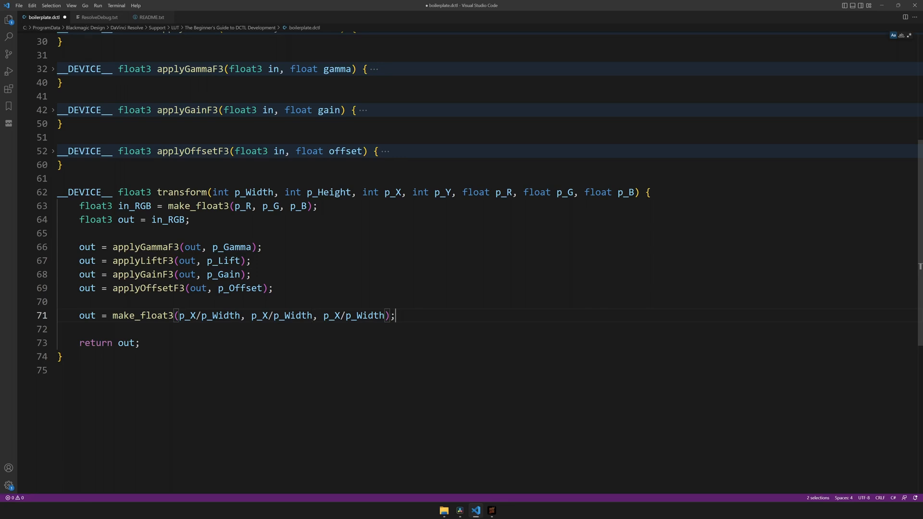
# - Bring DaVinci Resolve to the front and reload the DCTL with the ramp code
pyautogui.press('alt+tab')
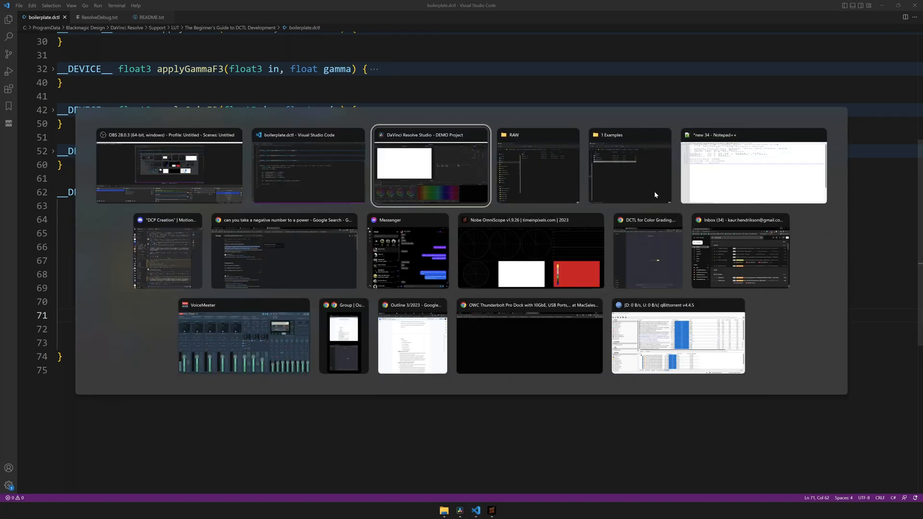
pyautogui.click(430, 166)
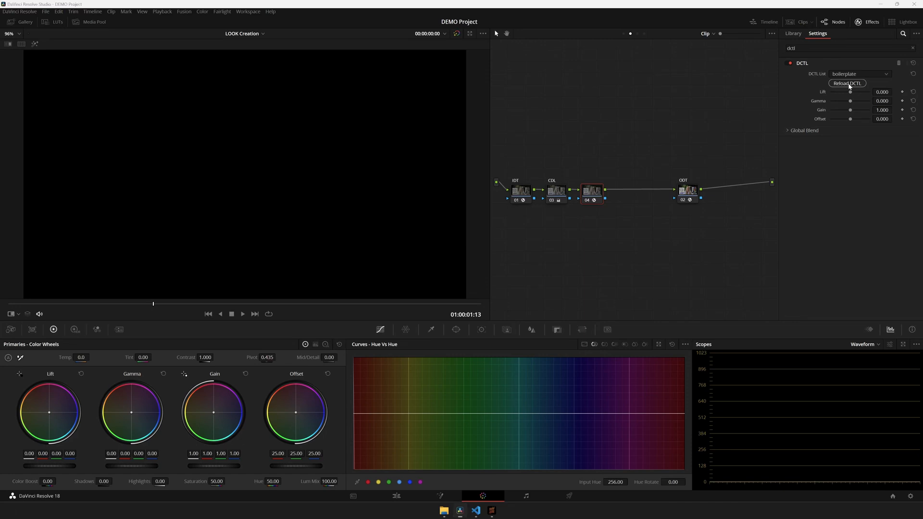
pyautogui.click(476, 510)
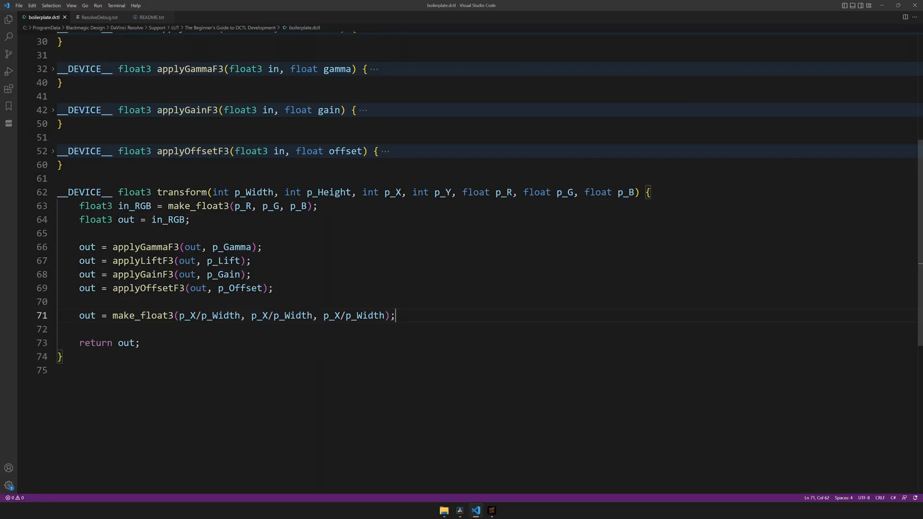
# - Declare float width = (float) p_Width; and float X = (float) p_X;
pyautogui.doubleClick(290, 192)
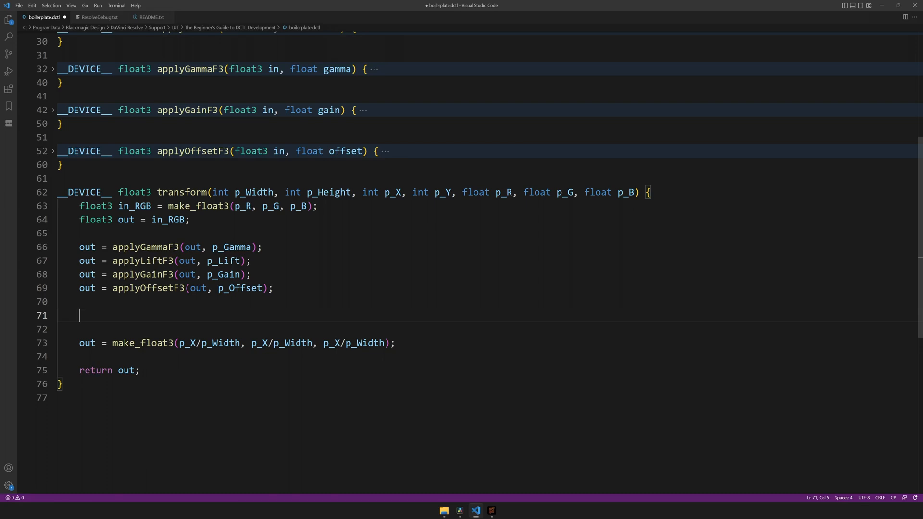
pyautogui.write('float width')
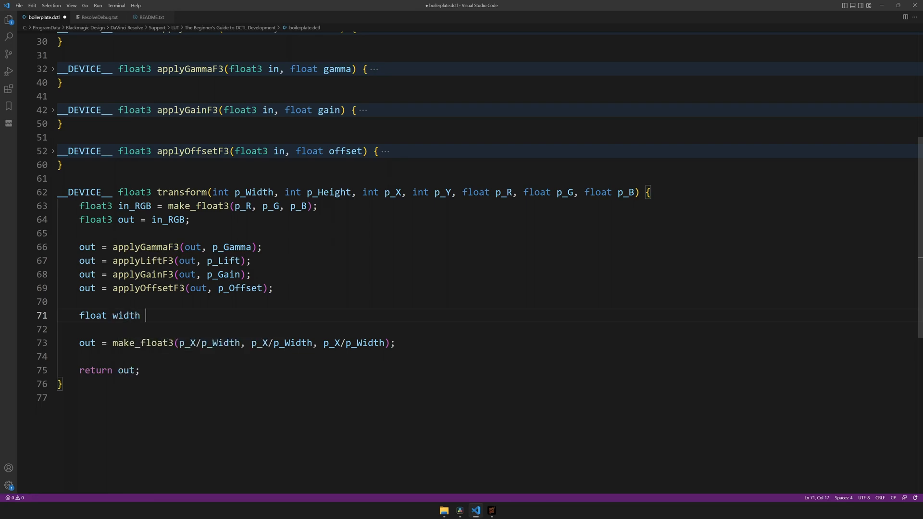
pyautogui.write('= p')
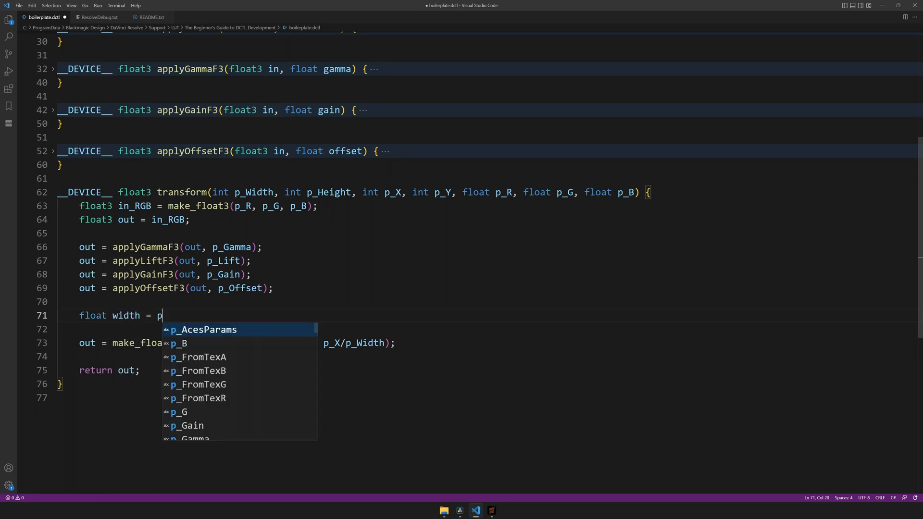
pyautogui.write('_Width;')
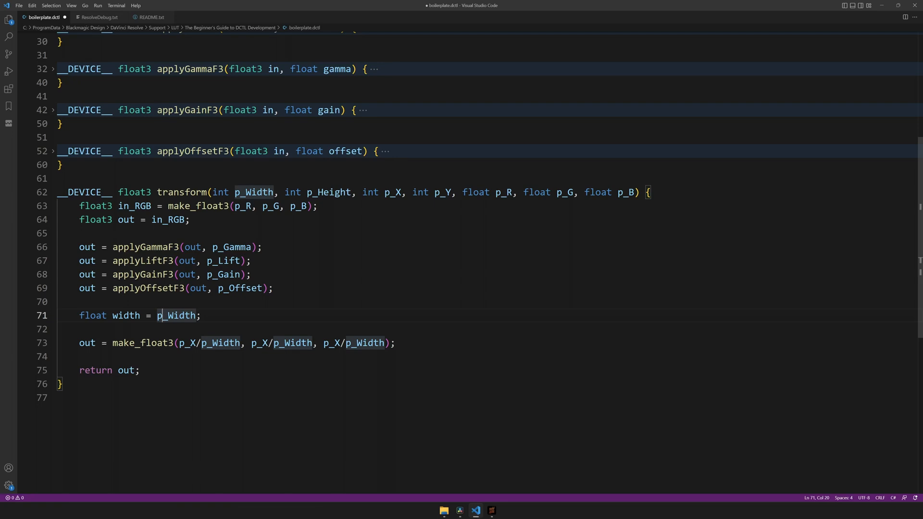
pyautogui.write('()')
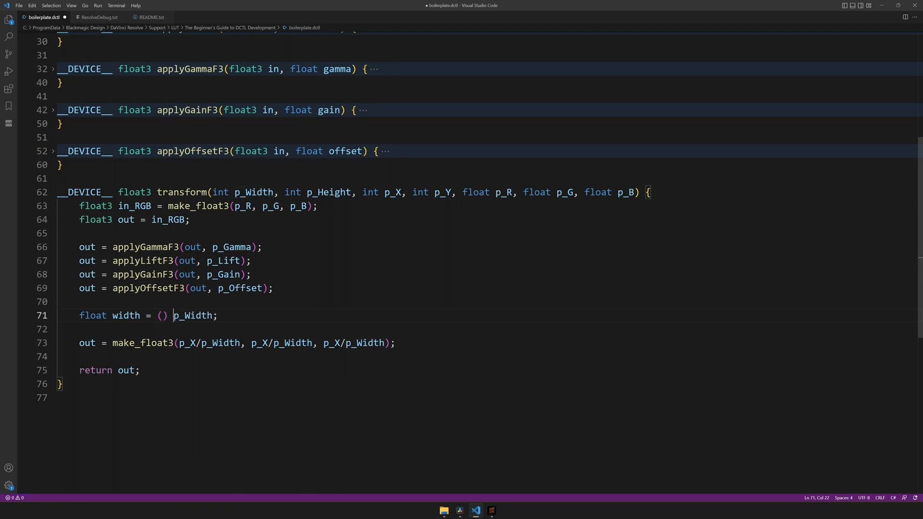
pyautogui.write('float')
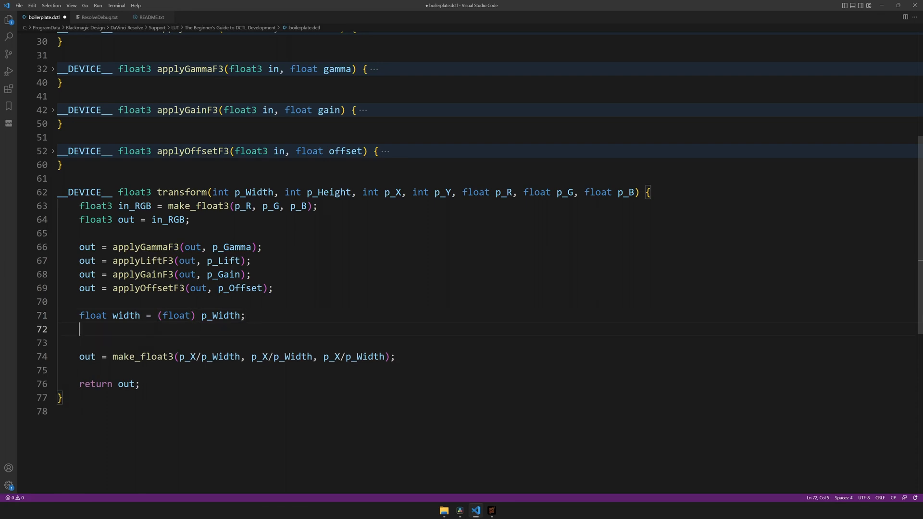
pyautogui.write('float')
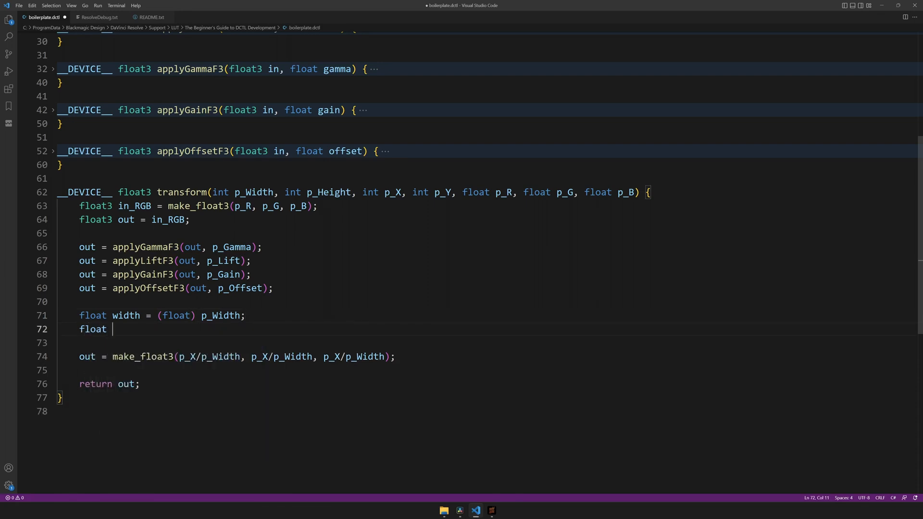
pyautogui.write('X')
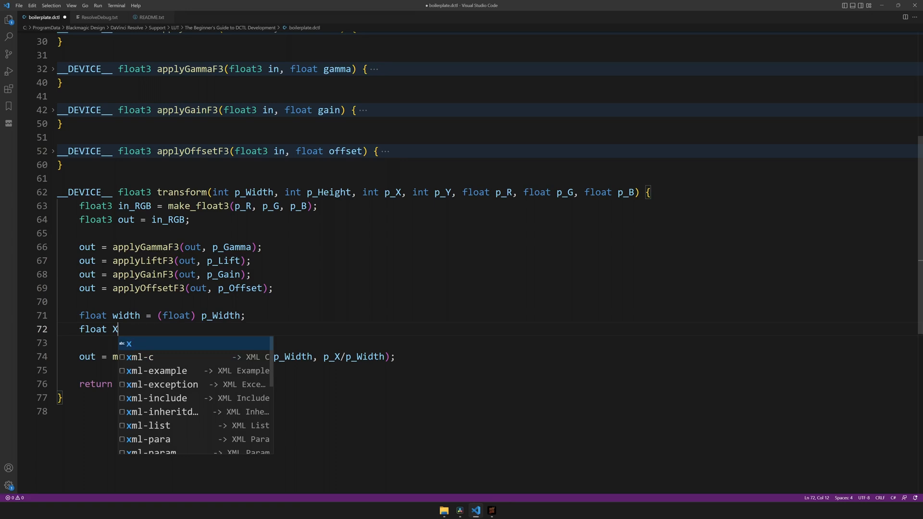
pyautogui.write('= (fl')
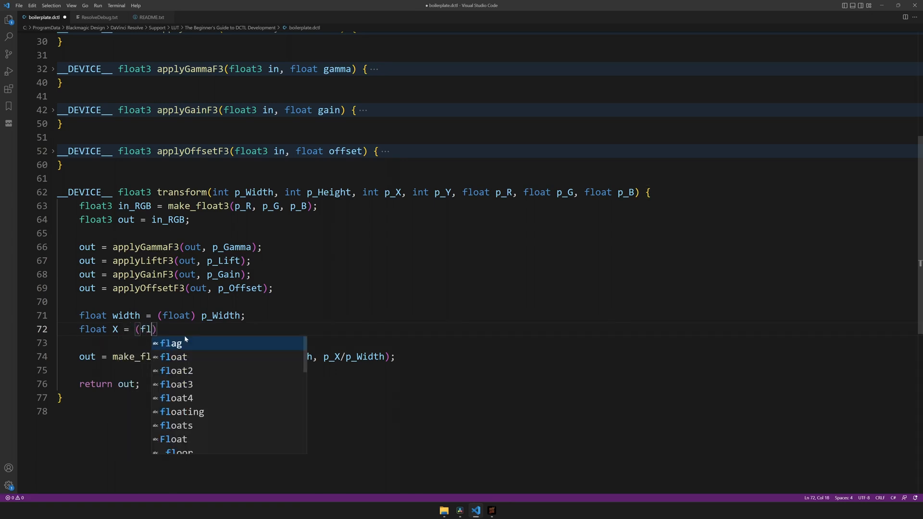
pyautogui.write('oat) p_X;')
pyautogui.click(493, 342)
pyautogui.write('float')
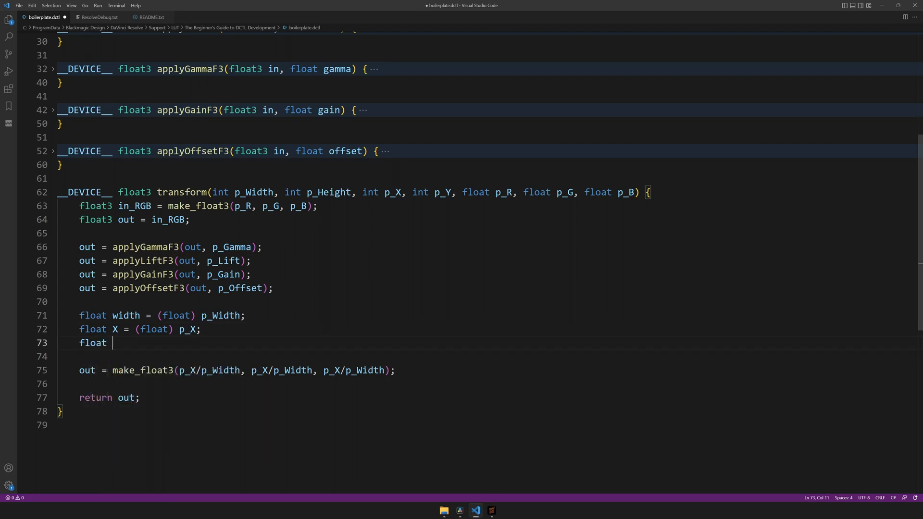
# - Compute float rX = X/width;, use rX in all three make_float3 channels, and save
pyautogui.write('rX = p')
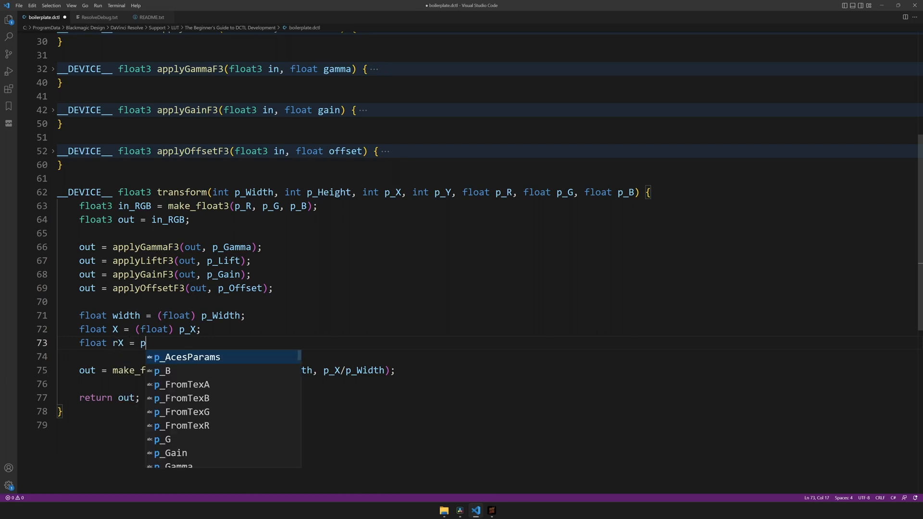
pyautogui.write('X/')
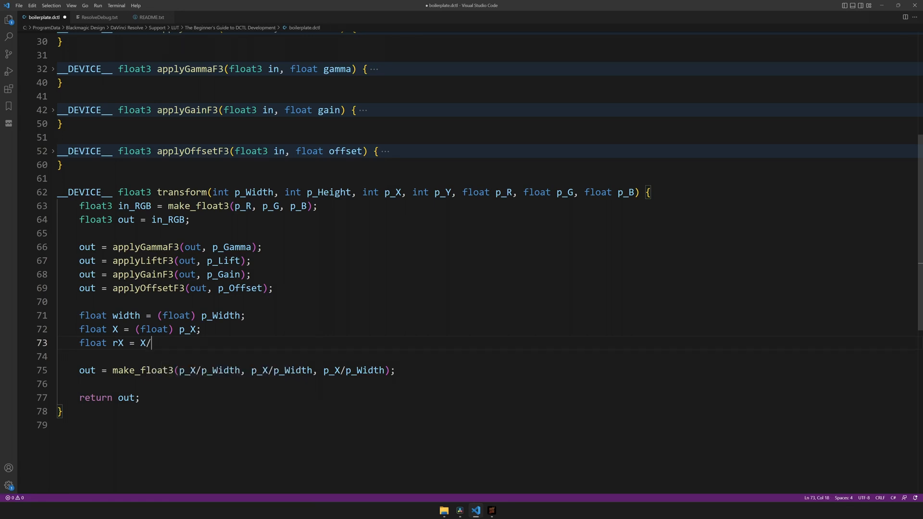
pyautogui.write('width;')
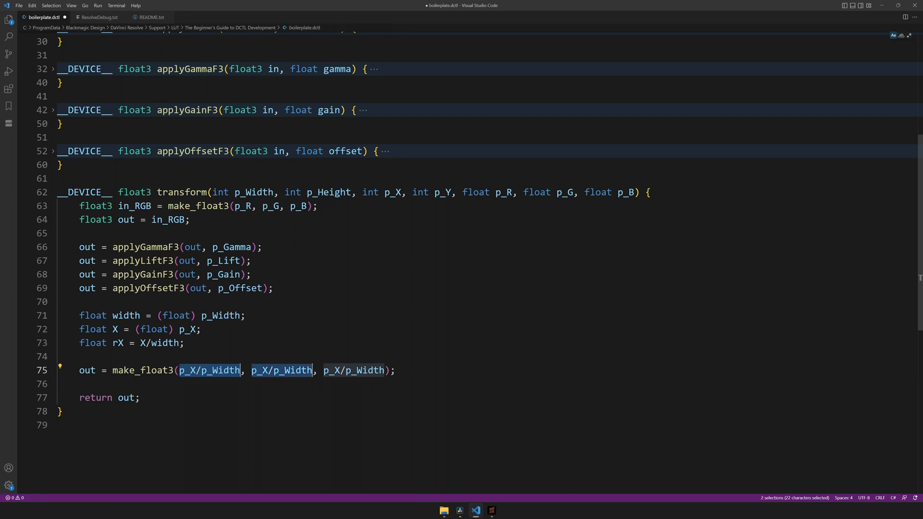
pyautogui.write('rX, rX, rX);')
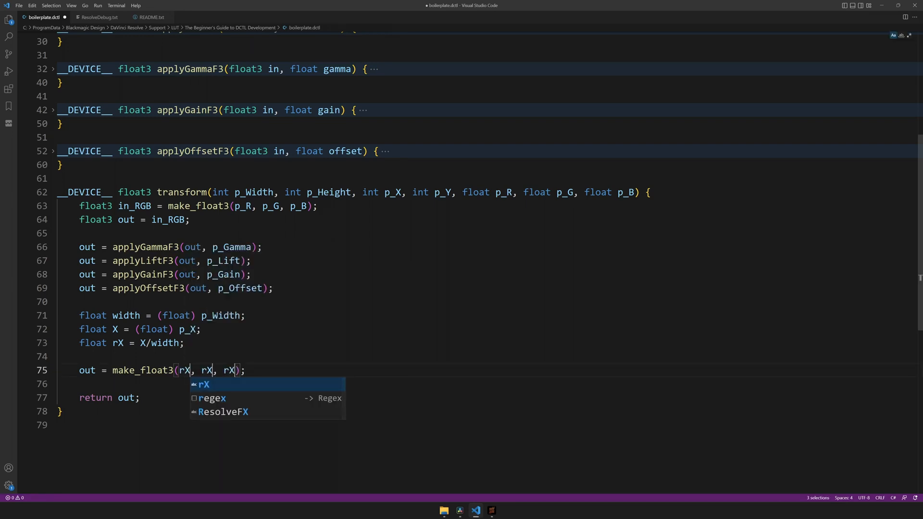
pyautogui.press('Escape')
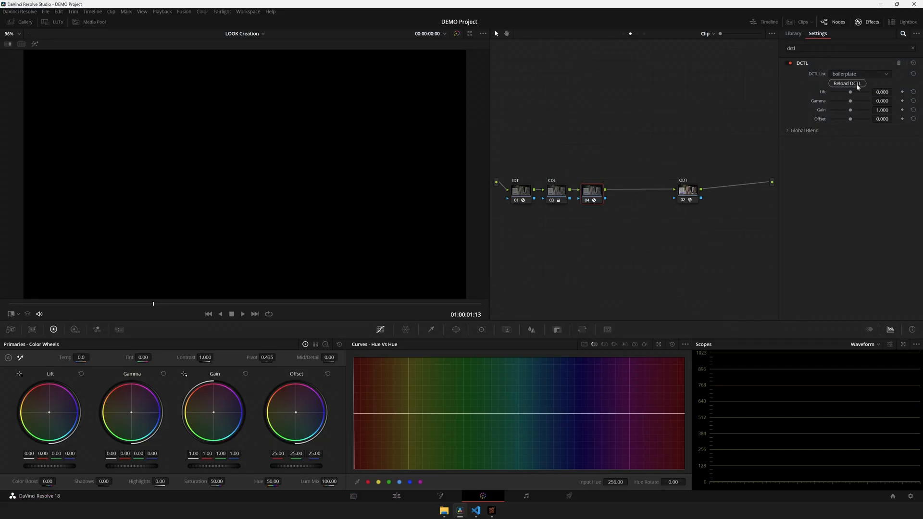
# - Reload the DCTL to show the black-to-white ramp, then nudge the Offset slider
pyautogui.click(846, 83)
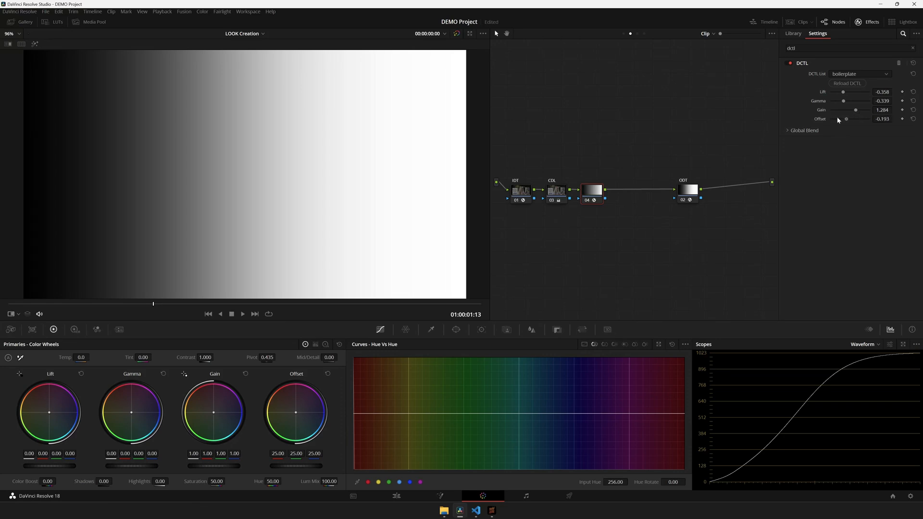
pyautogui.moveTo(846, 118); pyautogui.dragTo(852, 118)
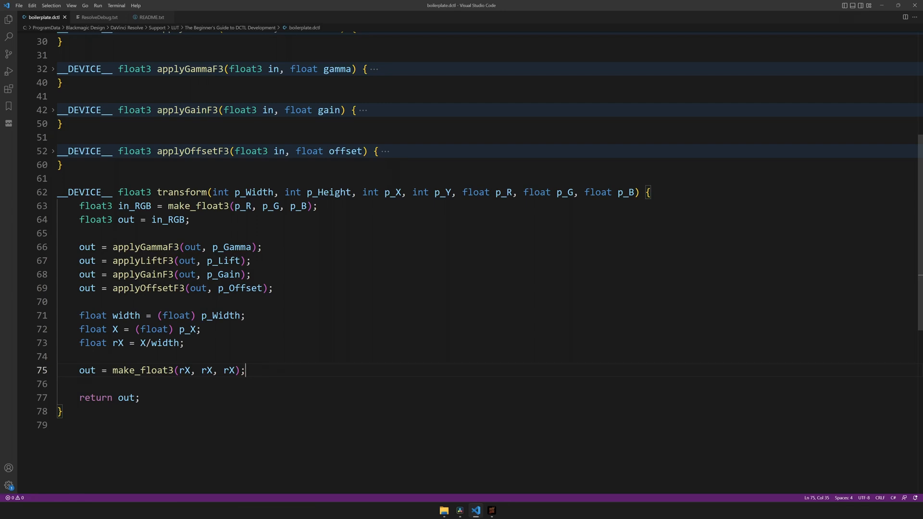
# - Select the ramp-computing lines and cut them to move above the grading calls
pyautogui.moveTo(79, 315); pyautogui.dragTo(246, 370)
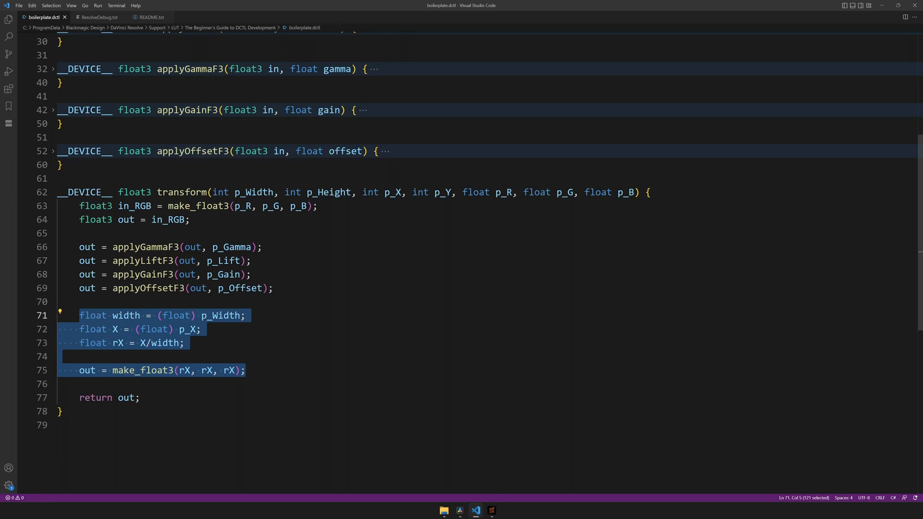
pyautogui.press('Delete')
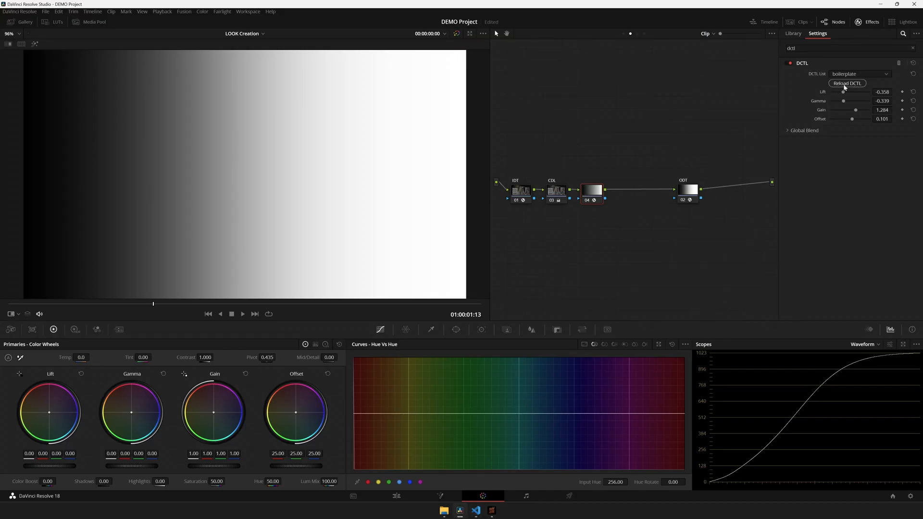
# - Reload the reordered DCTL, then adjust Lift and Offset to confirm the ramp responds
pyautogui.click(847, 83)
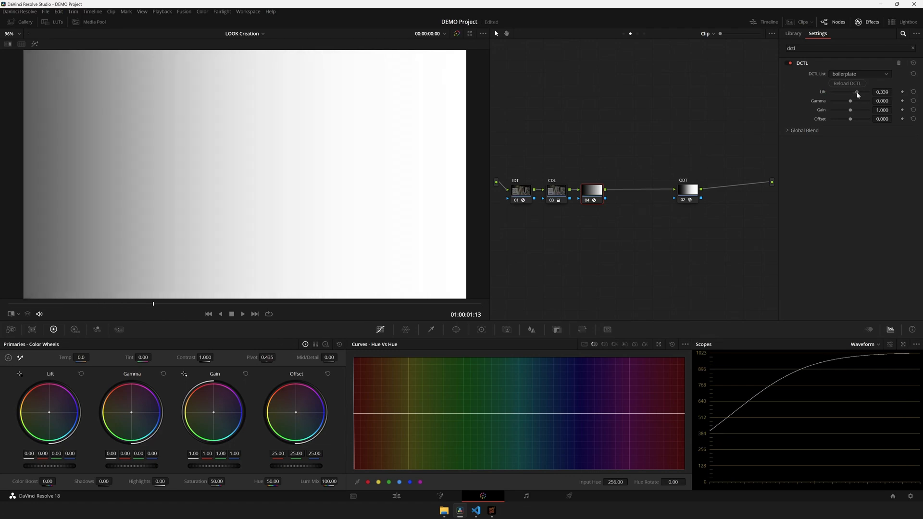
pyautogui.moveTo(855, 92); pyautogui.dragTo(850, 92)
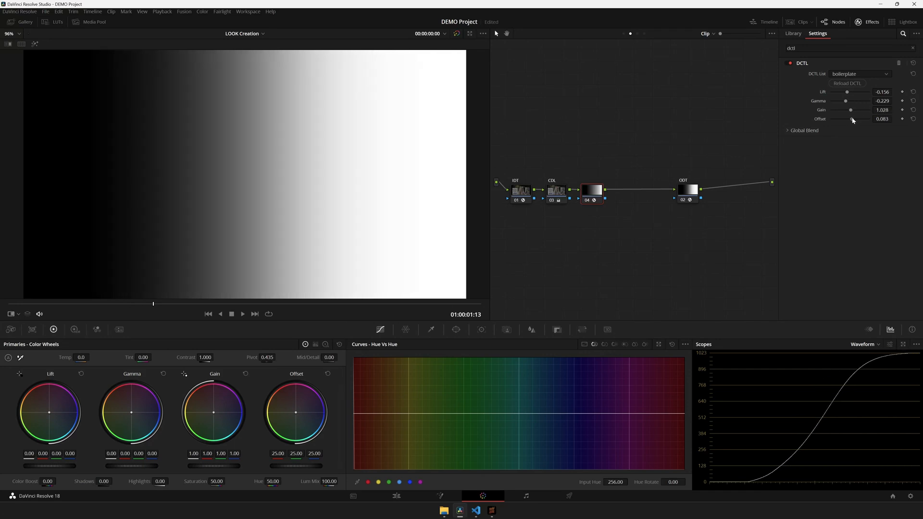
pyautogui.click(913, 118)
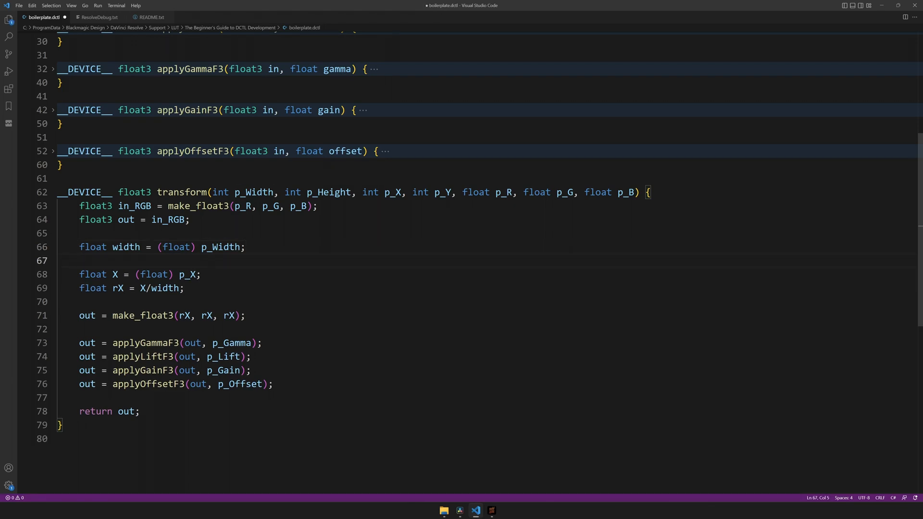
# - Declare float height = (float) p_Height; and float Y = (float) p_Y;
pyautogui.write('float height = (')
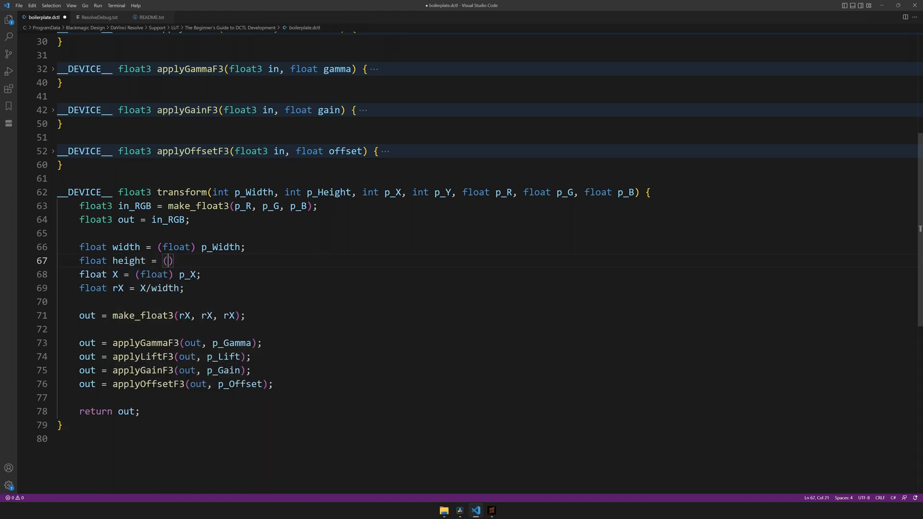
pyautogui.write('(float) p_Height;')
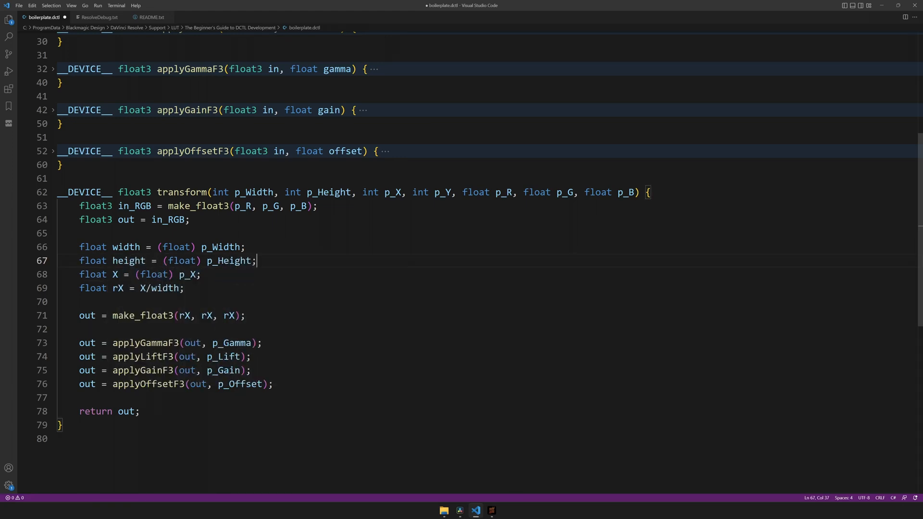
pyautogui.press('Enter')
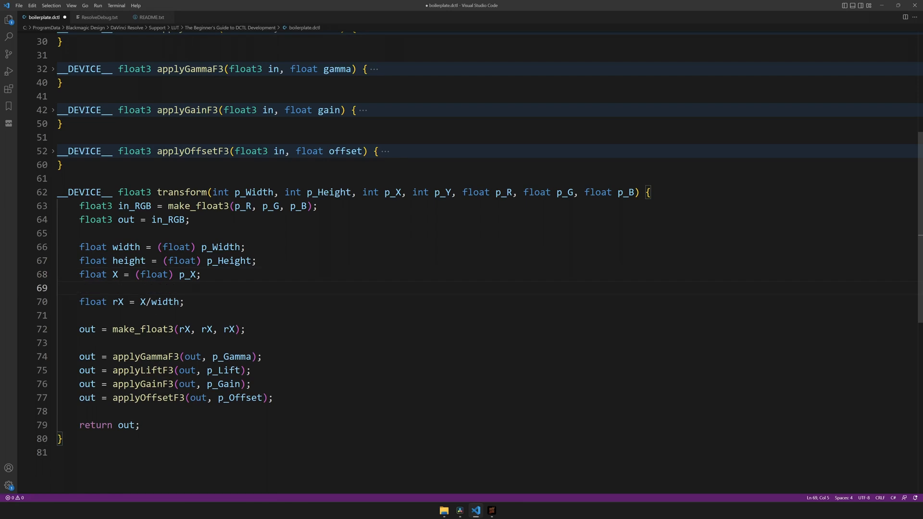
pyautogui.write('float Y = ()')
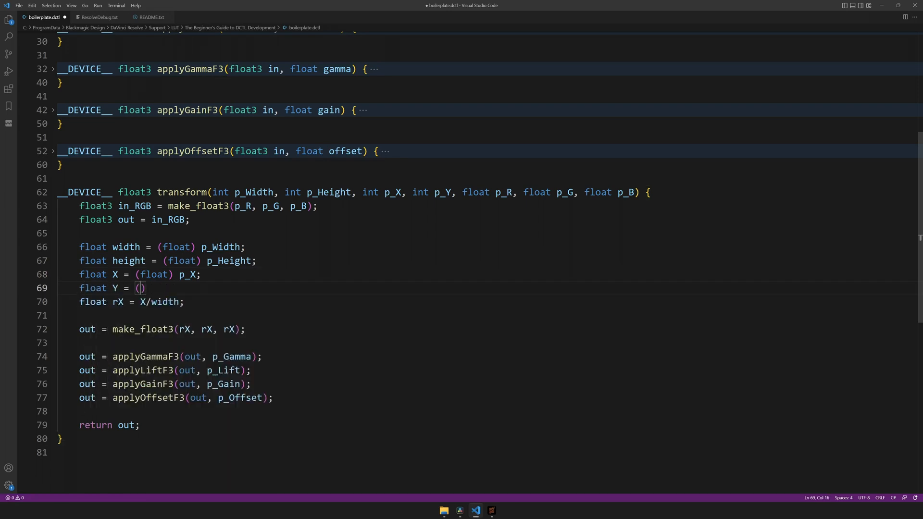
pyautogui.write('float) p_Y;')
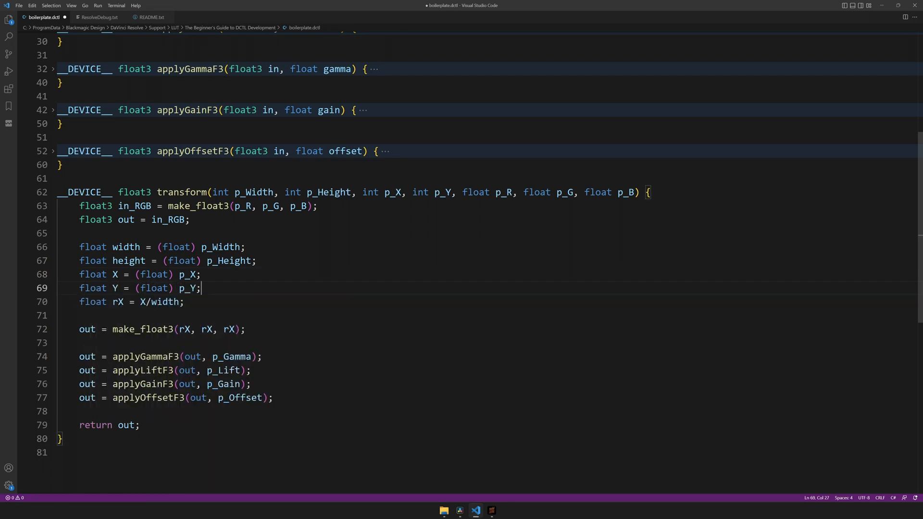
# - Add float rY = Y/height; and place the cursor after it for the next edit
pyautogui.write('float rY')
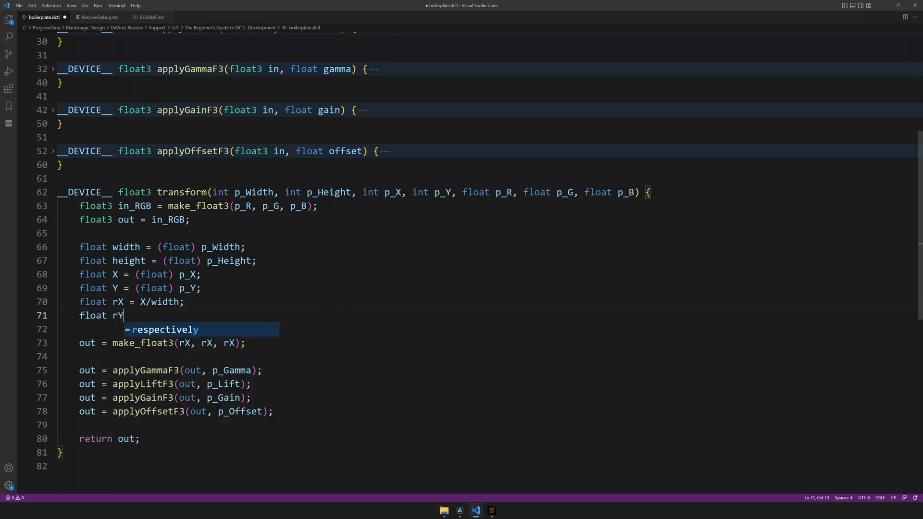
pyautogui.write('= Y/h')
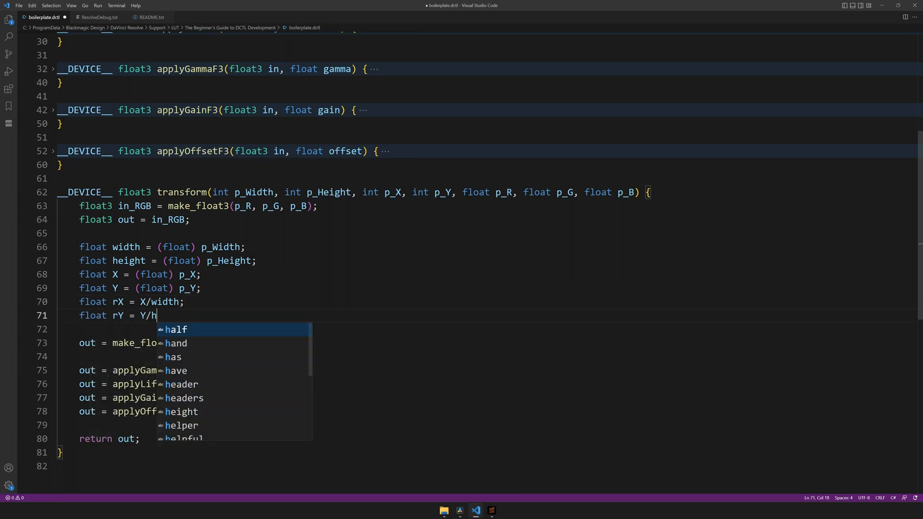
pyautogui.write('eight;')
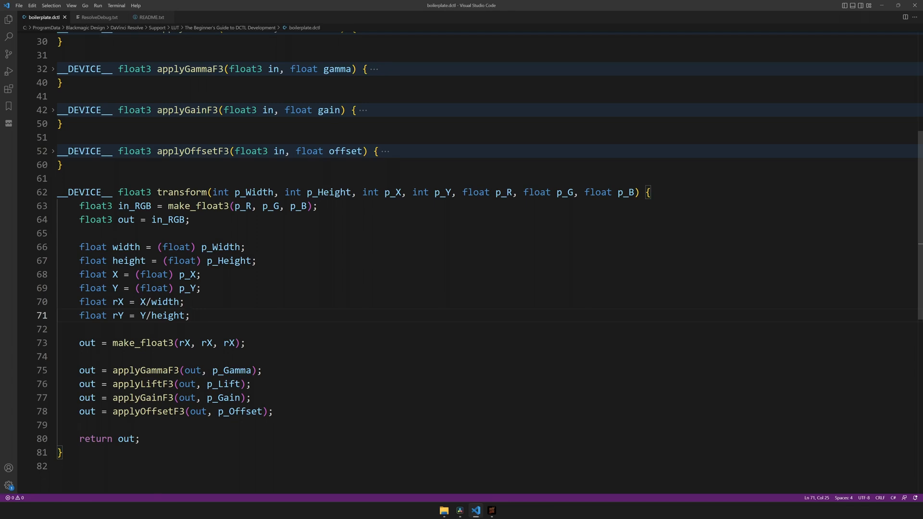
pyautogui.click(190, 315)
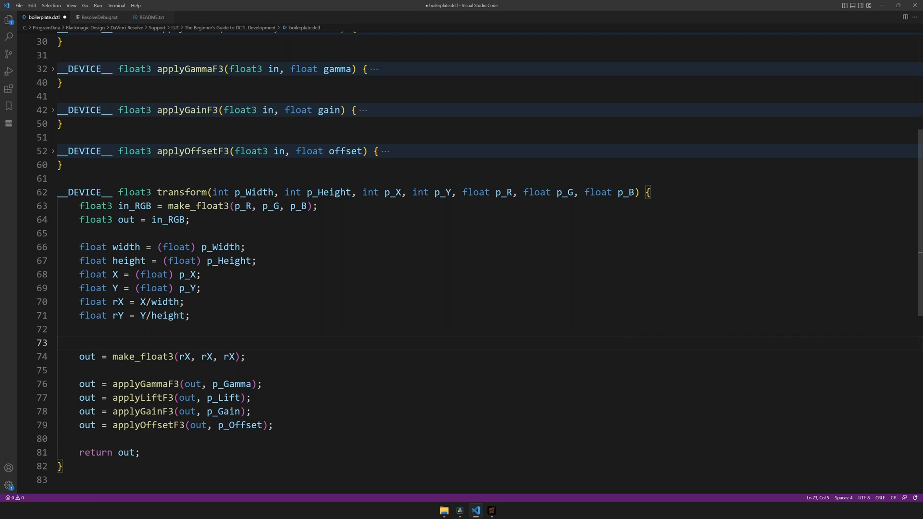
# - Wrap the ramp output in an if (rY < 0.2f) { } block
pyautogui.write('if')
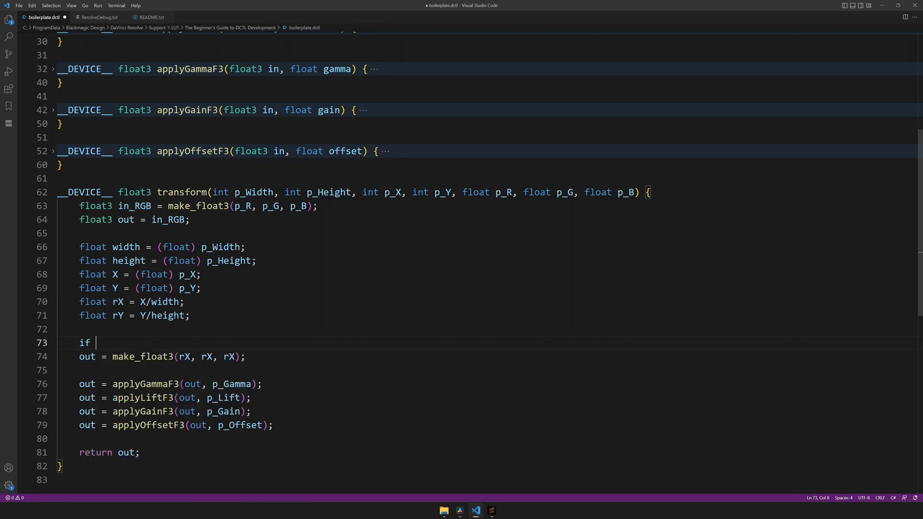
pyautogui.write('()')
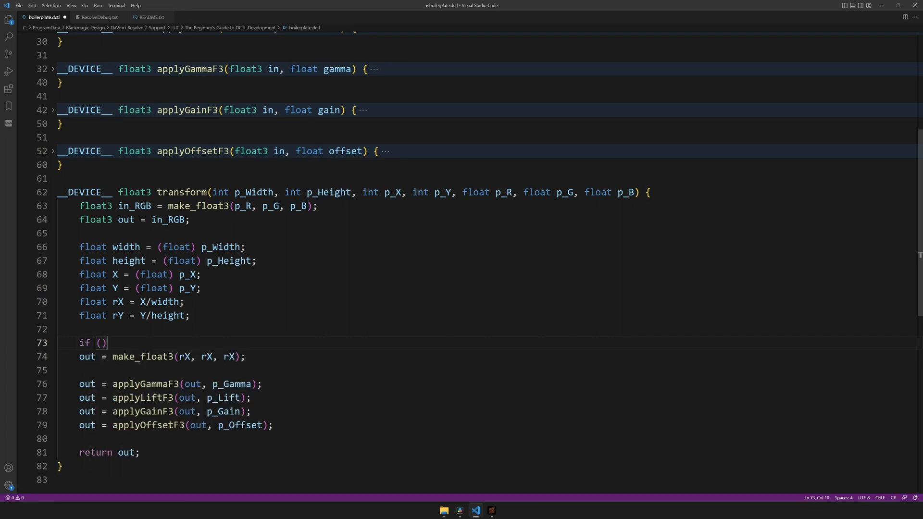
pyautogui.write('{')
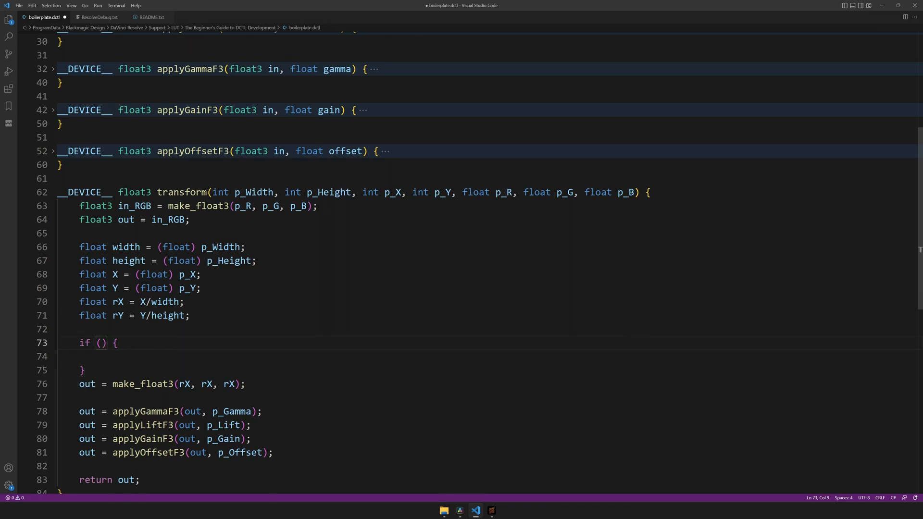
pyautogui.write('rY < 0')
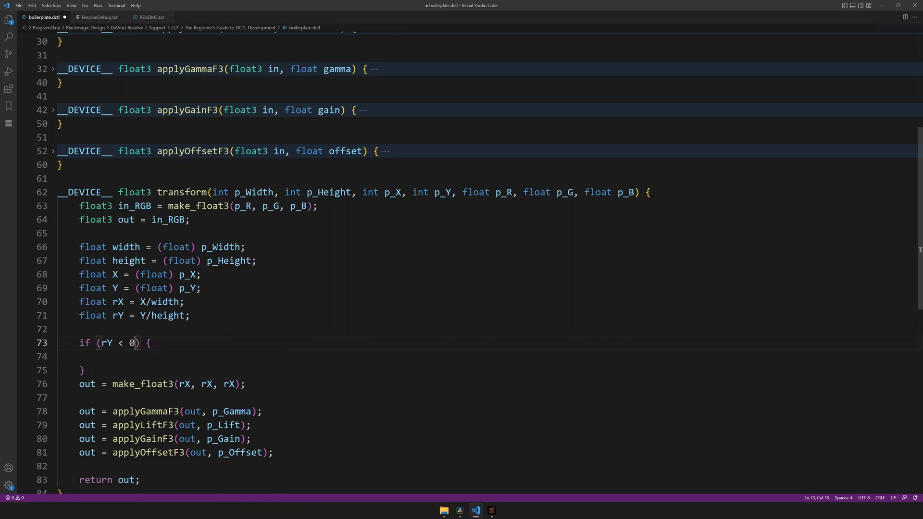
pyautogui.write('.2f')
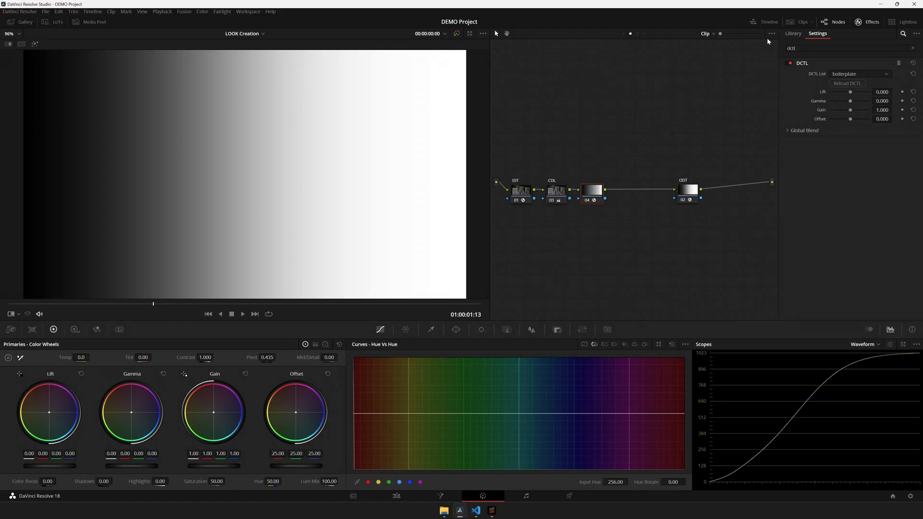
# - Reload the DCTL so the ramp shows only as a strip across the top band
pyautogui.click(846, 83)
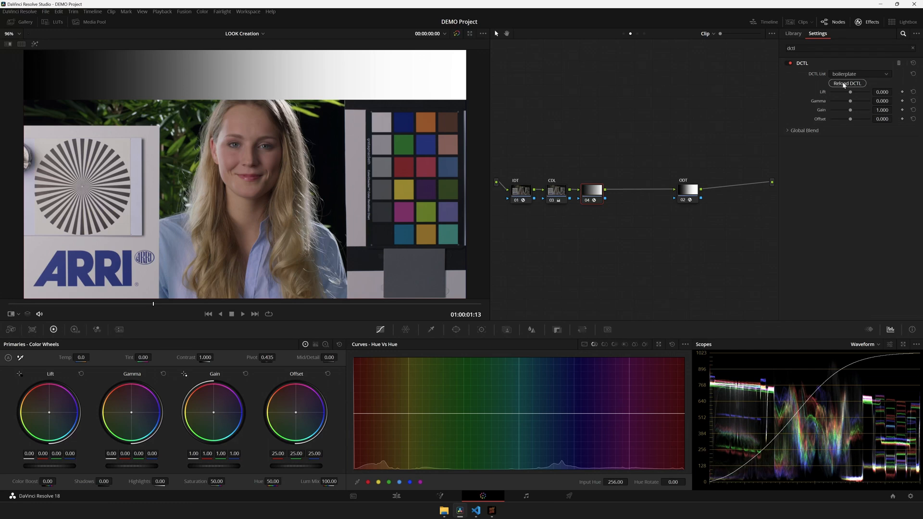
pyautogui.click(475, 510)
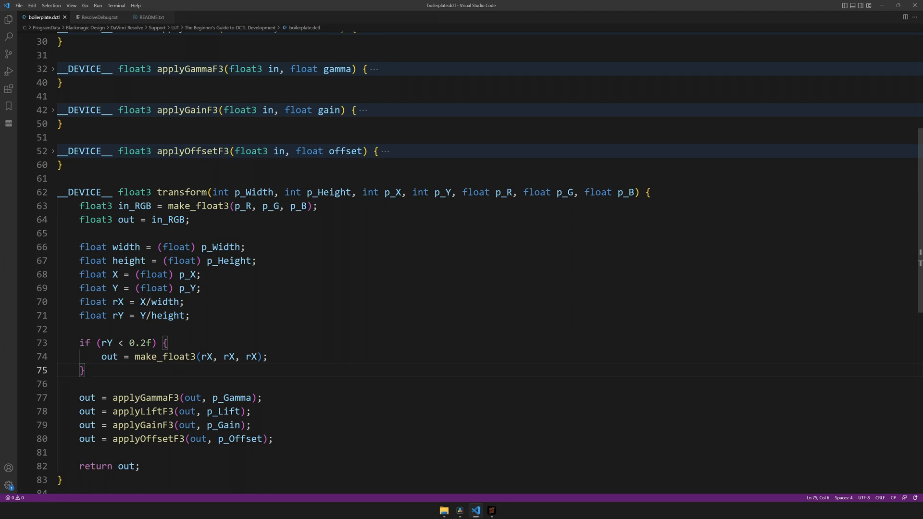
# - Change the ramp condition to rY > 0.9f and reload the DCTL in Resolve to preview the strip
pyautogui.click(152, 343)
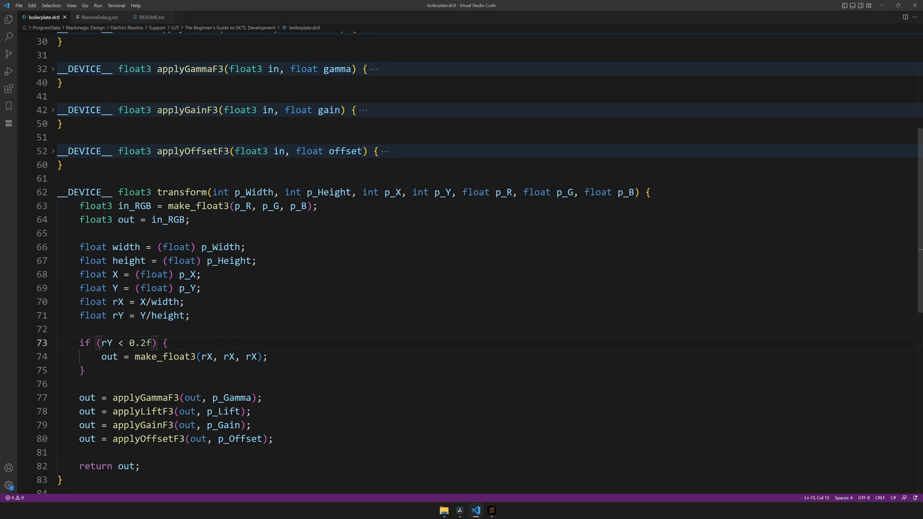
pyautogui.write('>')
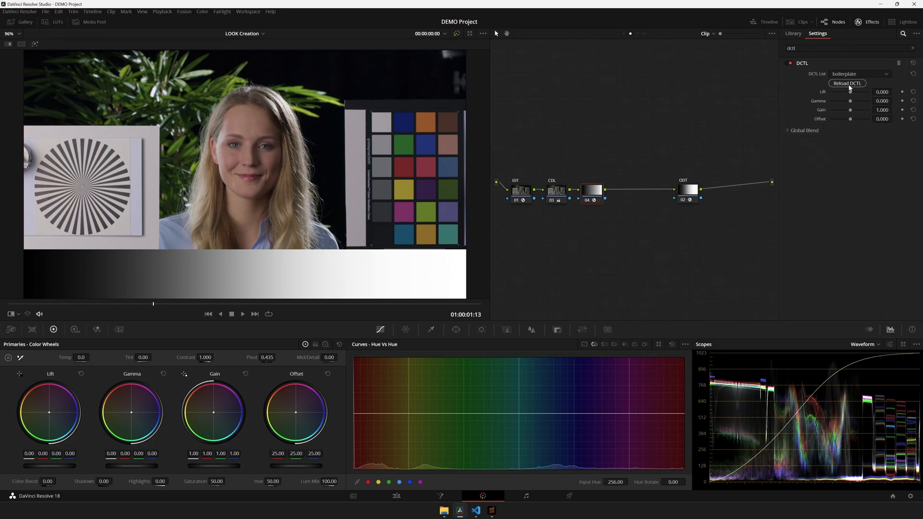
pyautogui.click(476, 511)
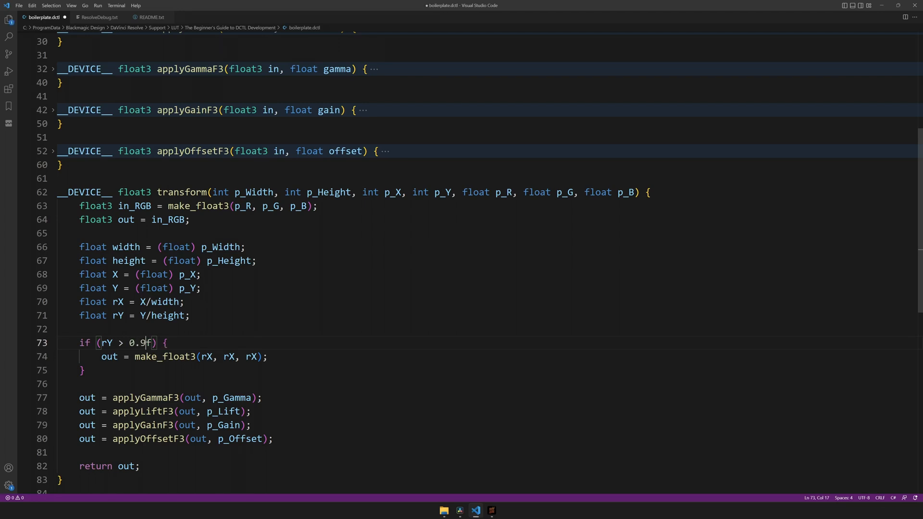
pyautogui.click(457, 511)
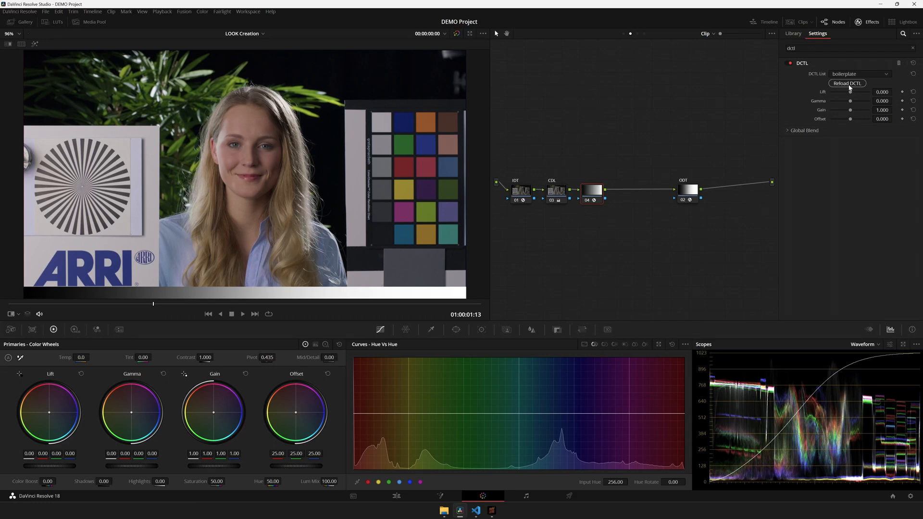
# - Drag the DCTL Lift slider up and back to 0.119, then try the Gamma slider
pyautogui.moveTo(850, 91); pyautogui.dragTo(870, 92)
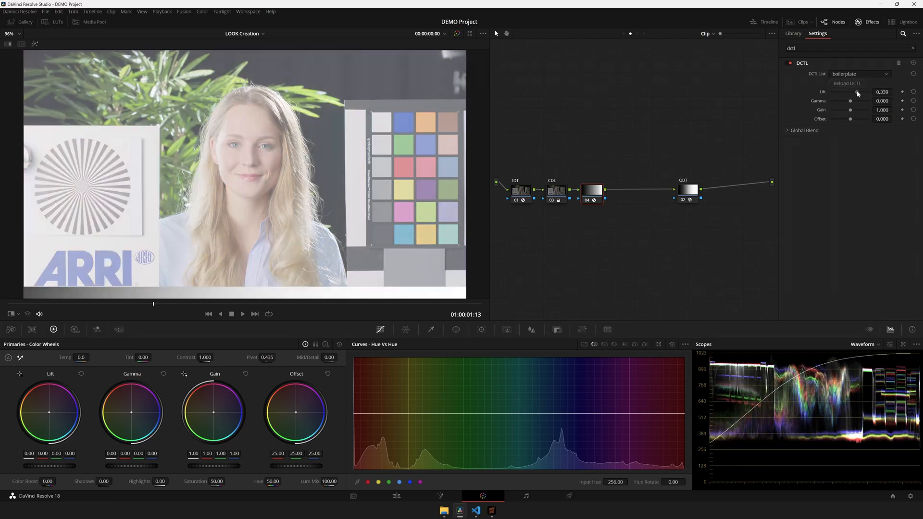
pyautogui.moveTo(850, 92); pyautogui.dragTo(857, 92)
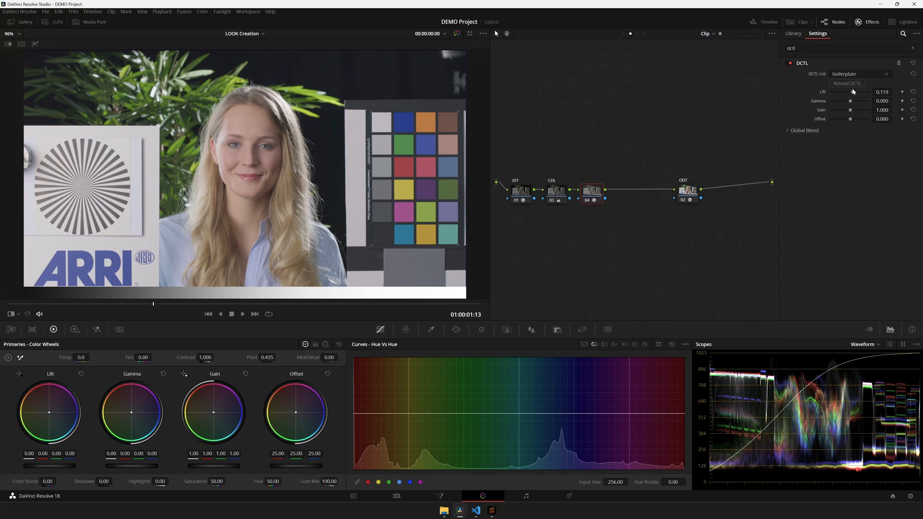
pyautogui.moveTo(733, 444)
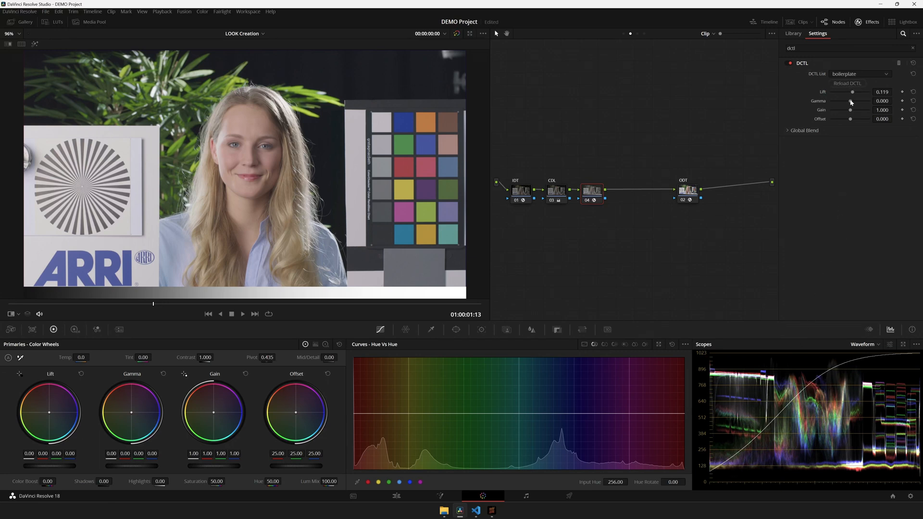
pyautogui.moveTo(851, 100); pyautogui.dragTo(837, 100)
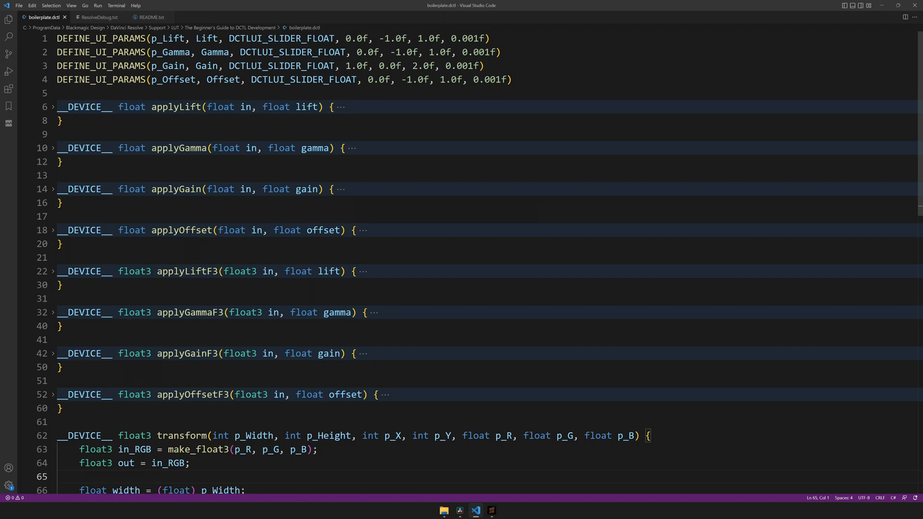
# - Look up the DCTLUI_CHECK_BOX syntax in README.txt and return to the boilerplate DCTL
pyautogui.click(97, 17)
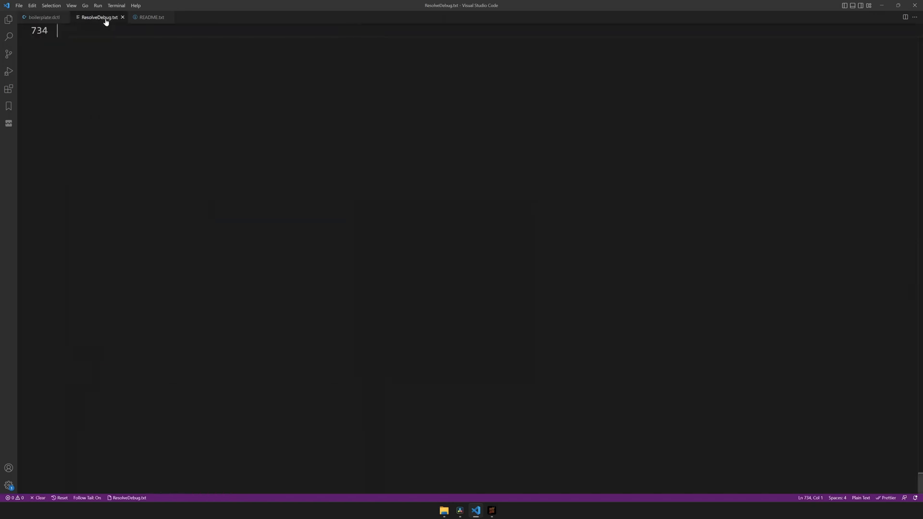
pyautogui.click(149, 17)
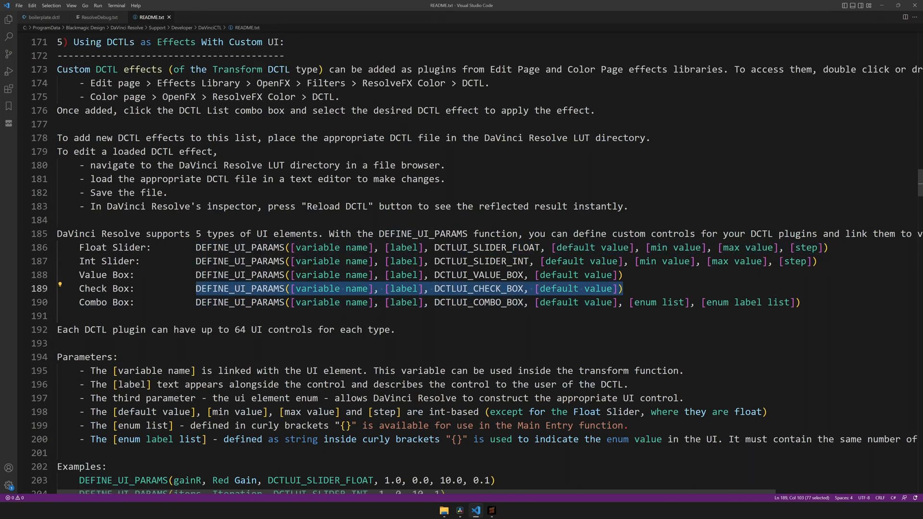
pyautogui.click(41, 16)
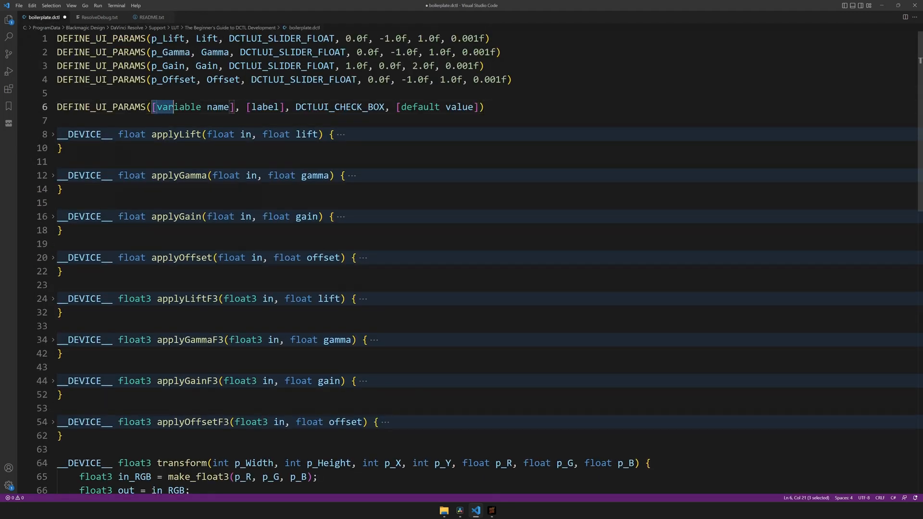
# - Fill the new line with p_Ramp, label Ramp and default 0, then save the file
pyautogui.write('p_')
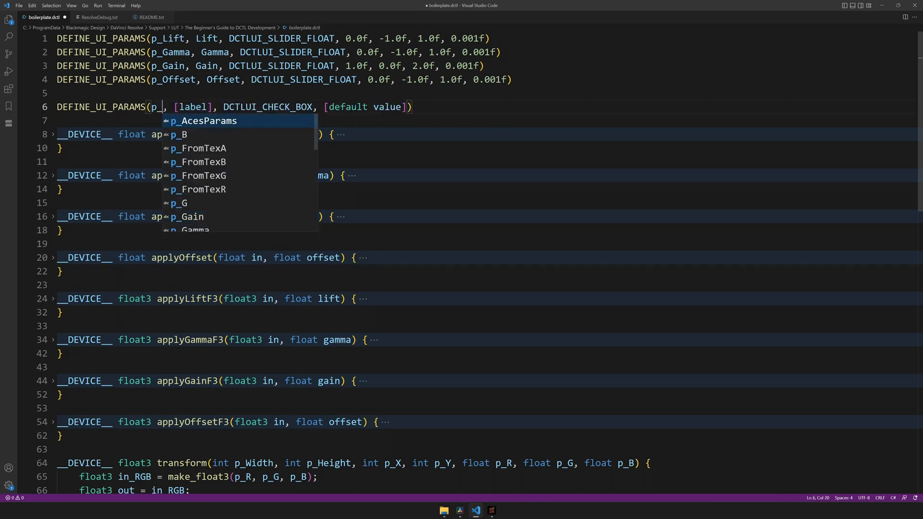
pyautogui.write('Ramp')
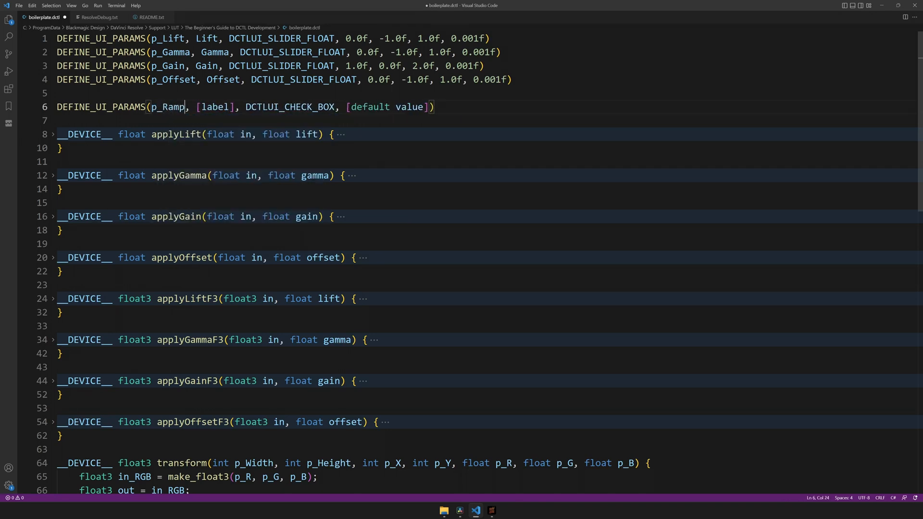
pyautogui.doubleClick(215, 106)
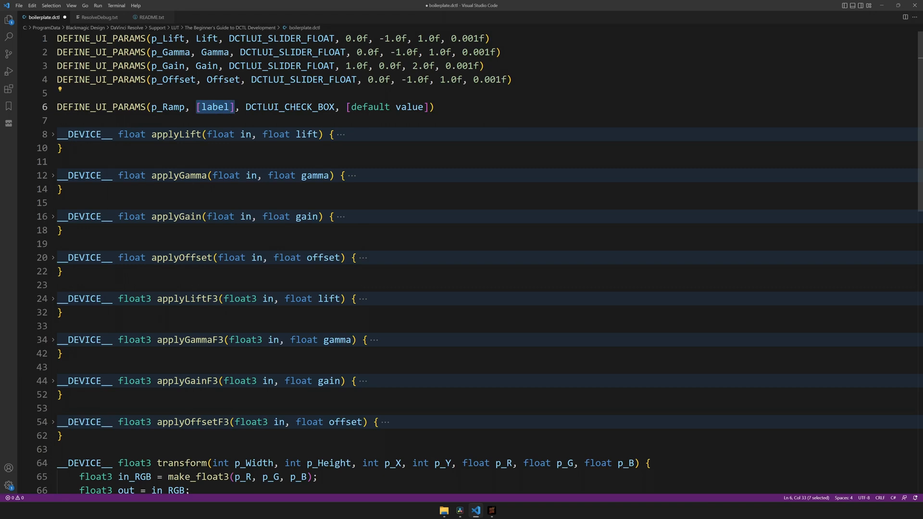
pyautogui.write('Ramp')
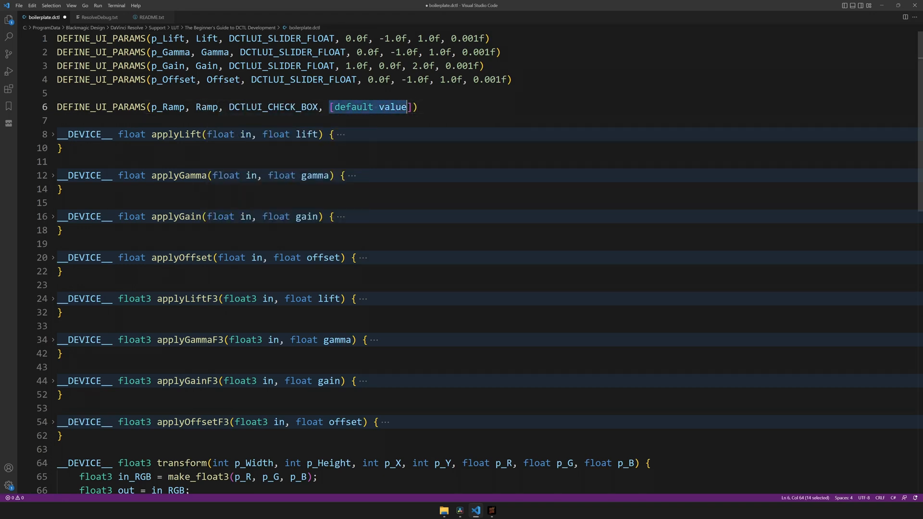
pyautogui.write('0')
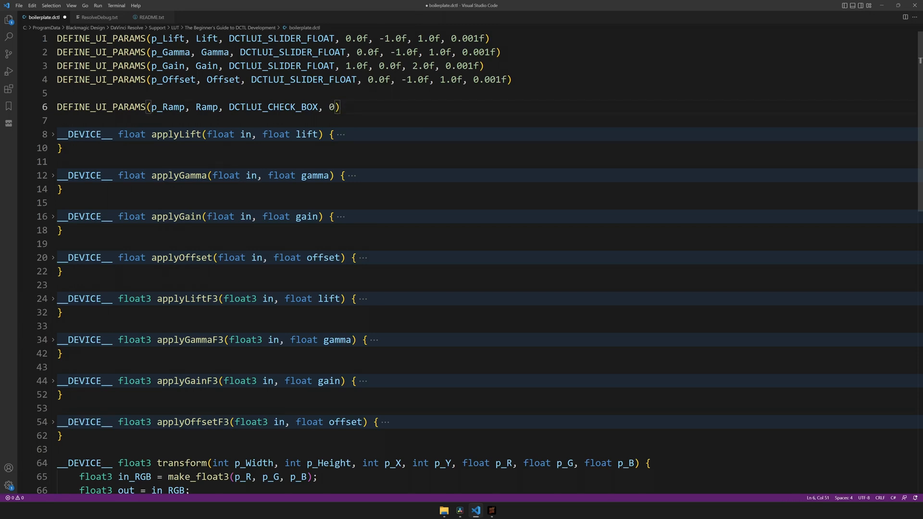
pyautogui.press('ctrl+s')
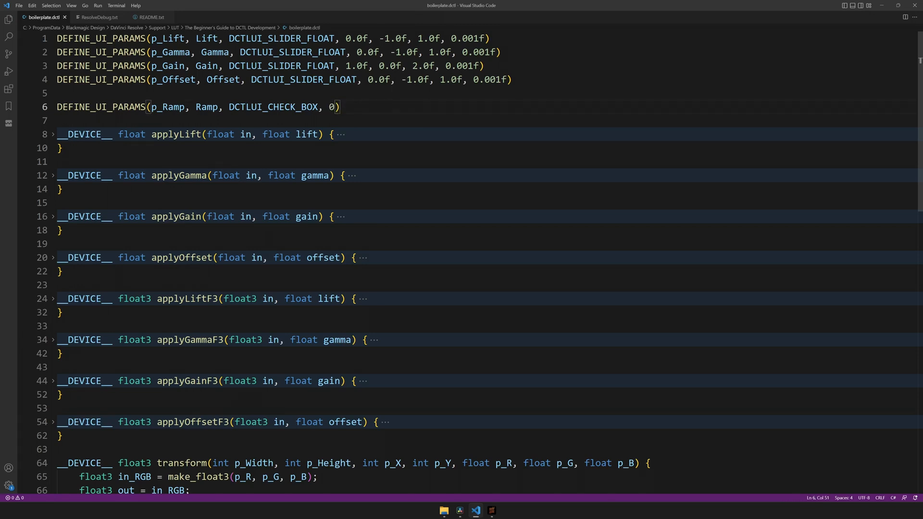
# - Add 'if (p_Ramp) {' above the width declarations and indent the ramp code inside it
pyautogui.scroll(-3)
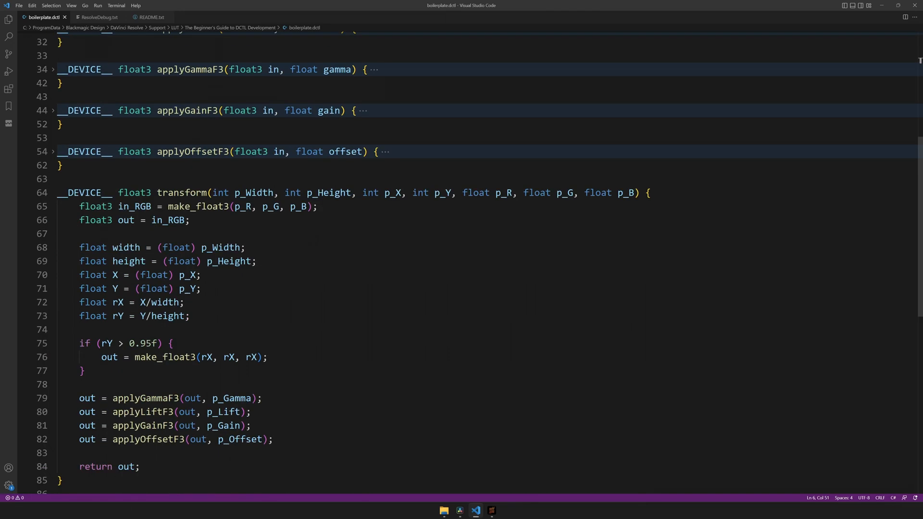
pyautogui.scroll(-3)
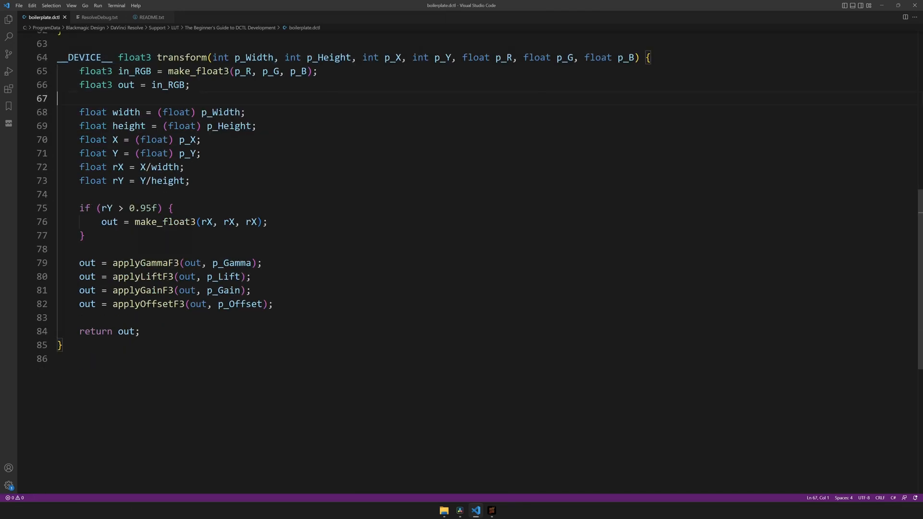
pyautogui.press('enter')
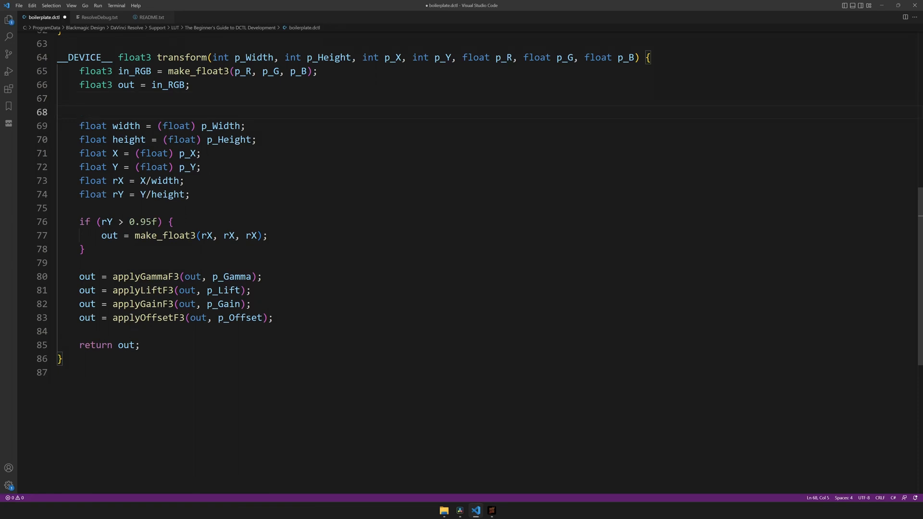
pyautogui.write('if (')
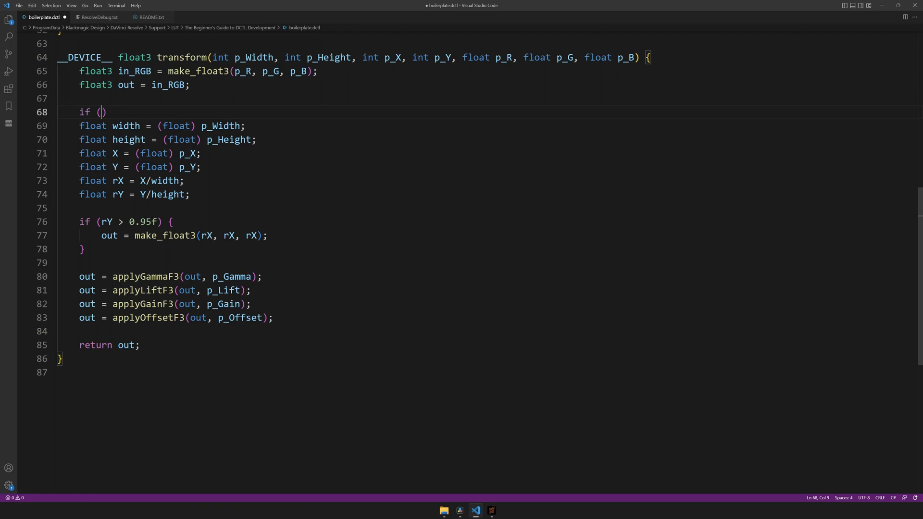
pyautogui.write('p_R')
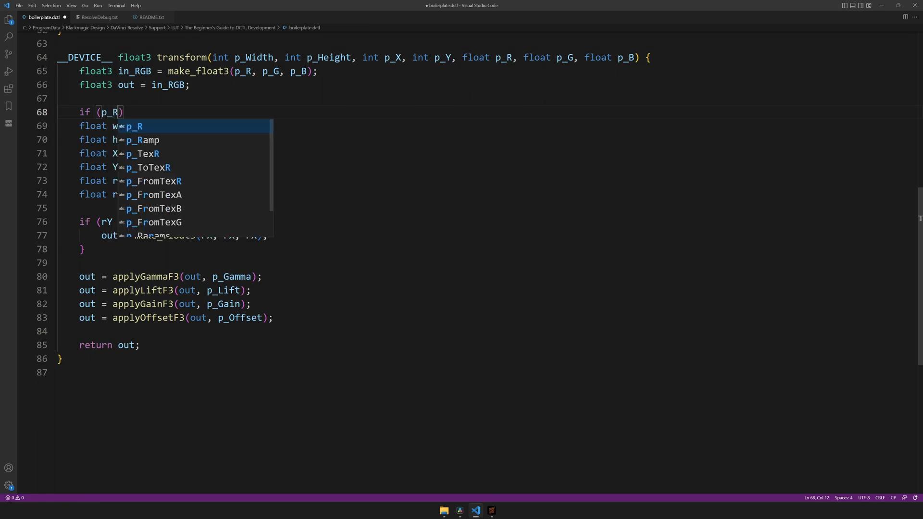
pyautogui.write('amp == 1')
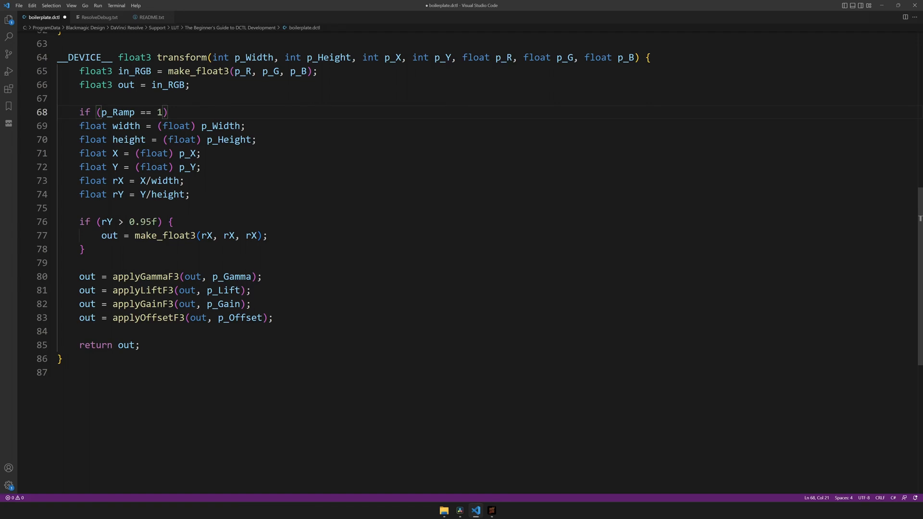
pyautogui.write('{')
pyautogui.write('}')
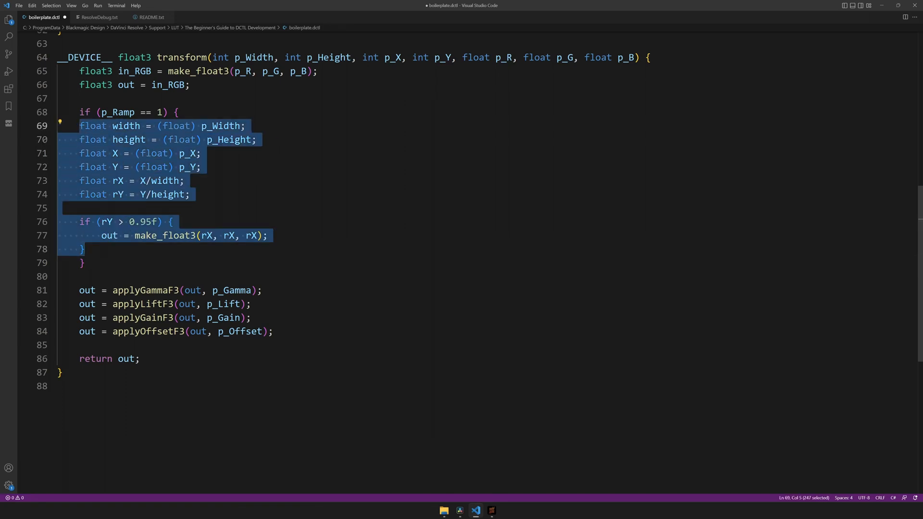
pyautogui.press('Tab')
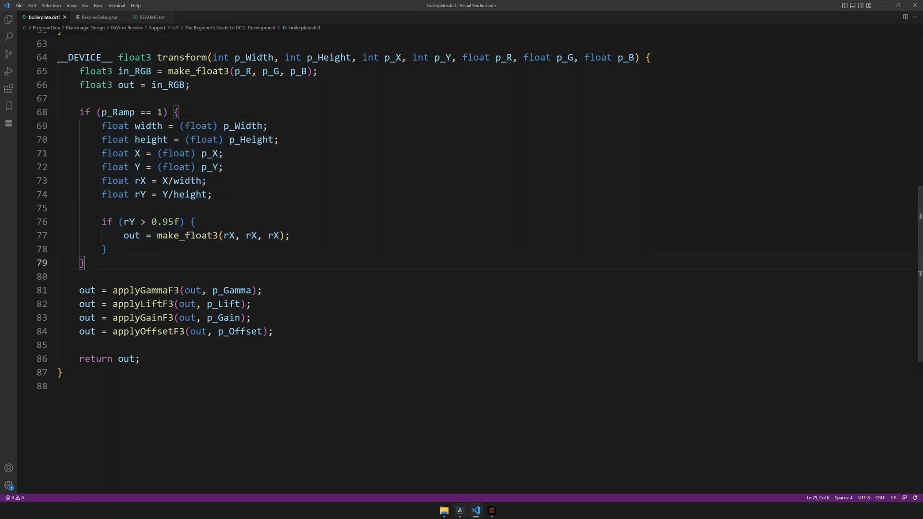
# - Remove the '== 1' comparison so the condition reads if (p_Ramp)
pyautogui.click(458, 510)
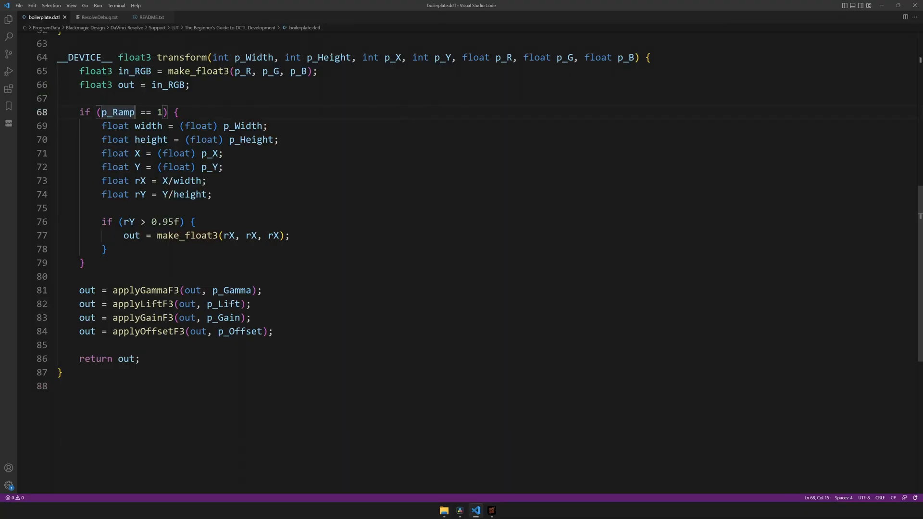
pyautogui.moveTo(136, 112); pyautogui.dragTo(167, 112)
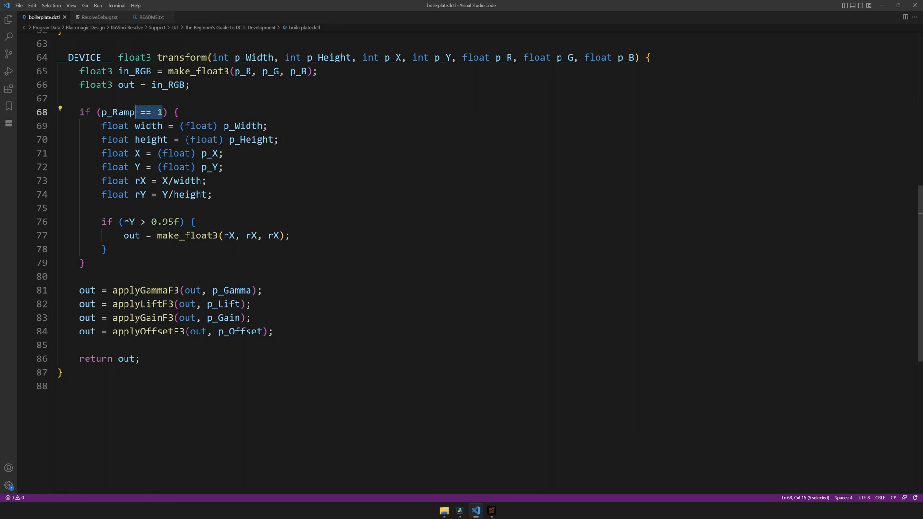
pyautogui.press('Delete')
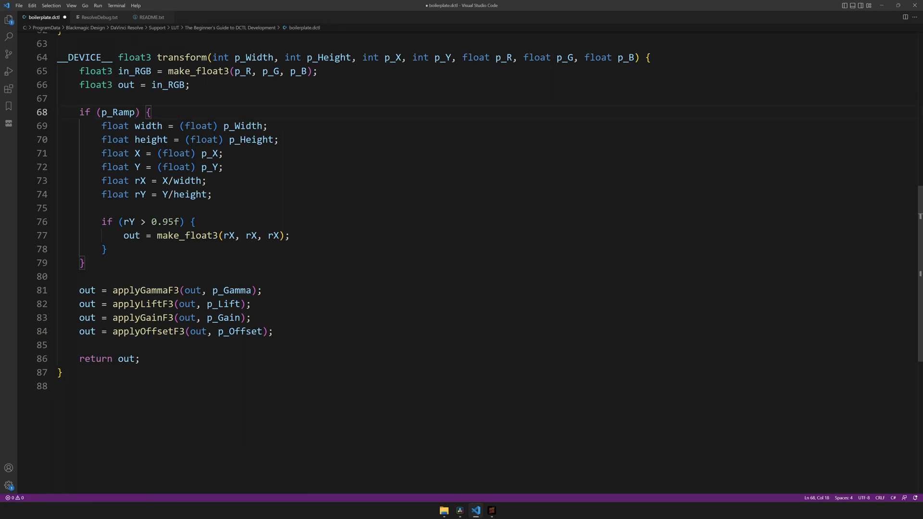